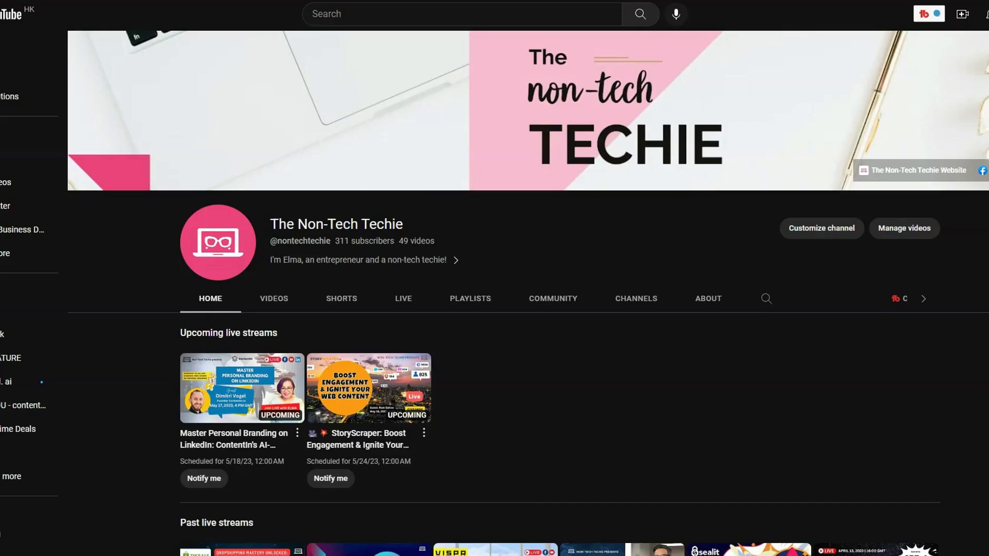
mouse_move(674, 210)
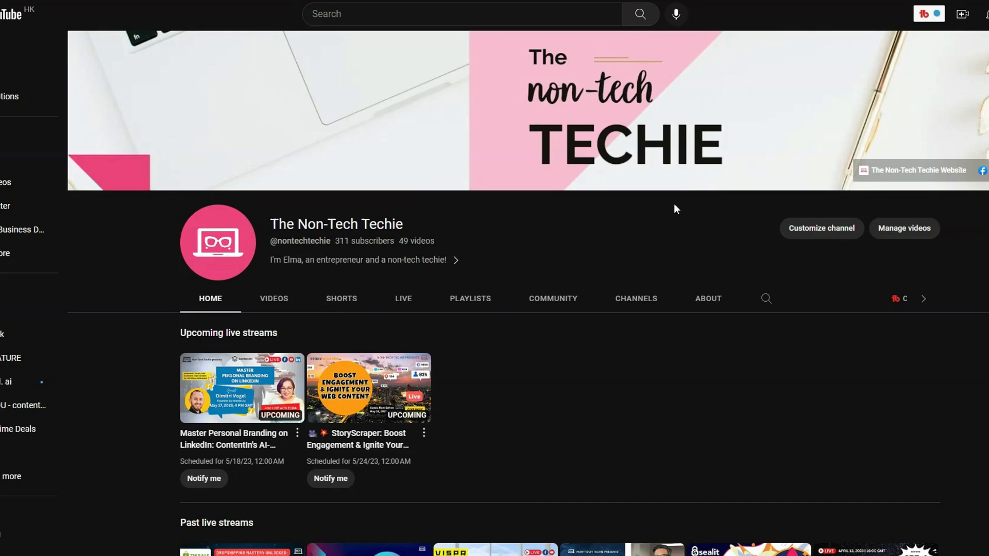
Start the Unlock Dropshipping Mastery past live stream from the channel's past streams.
scroll("down", 3)
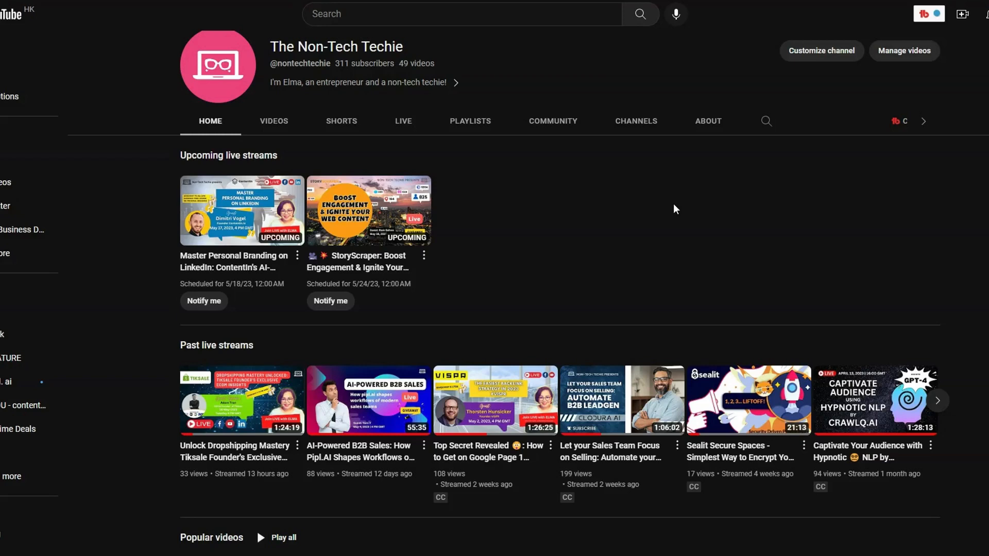
mouse_move(252, 434)
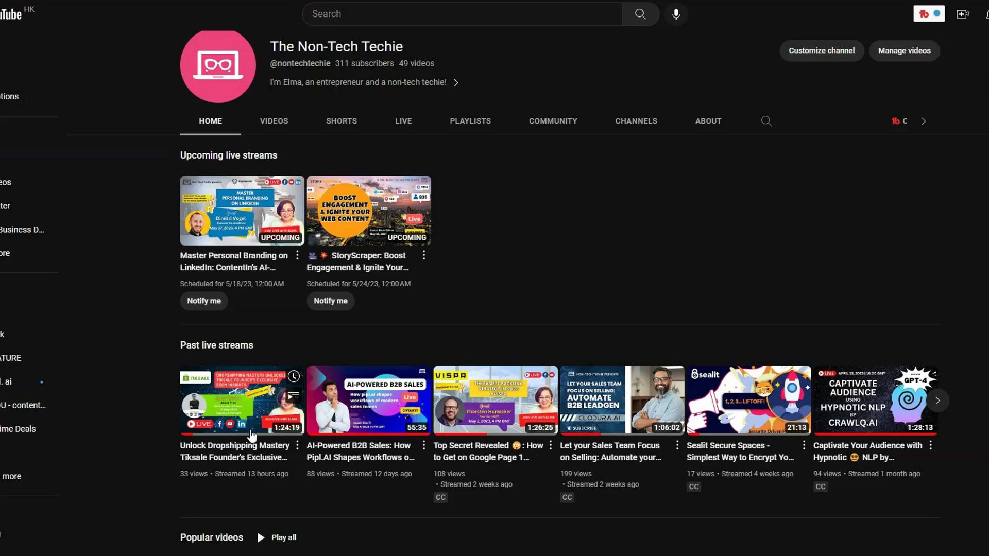
mouse_move(289, 533)
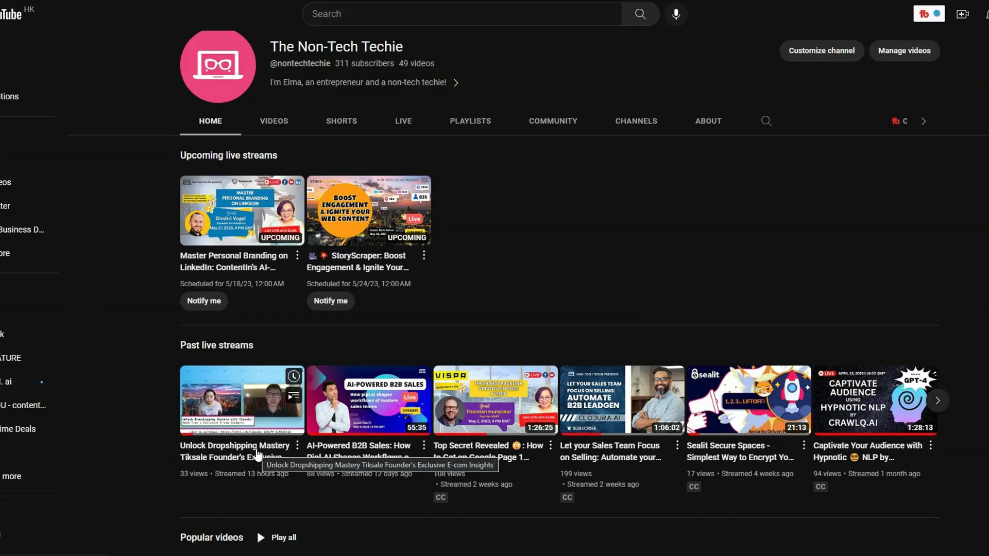
left_click(241, 400)
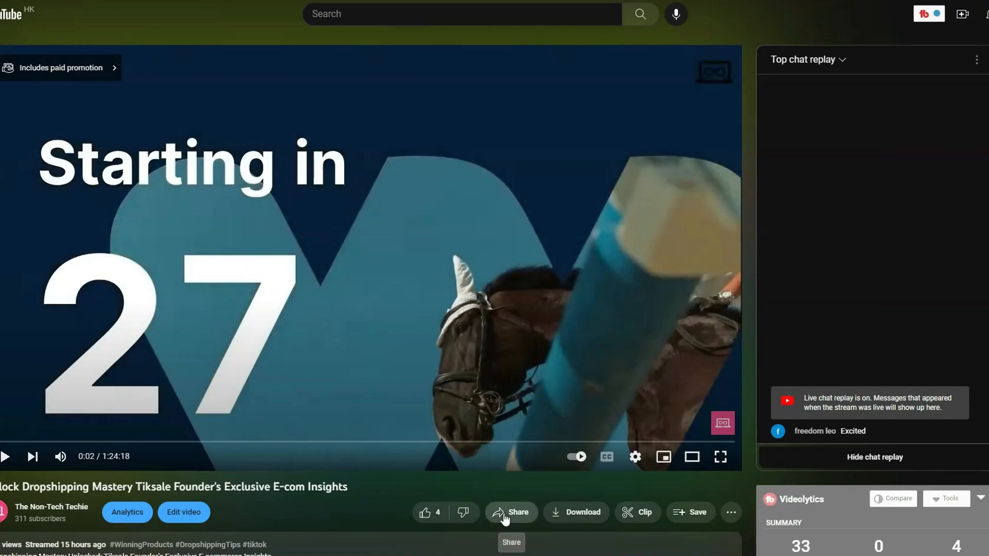
Copy the playing stream's share link from YouTube's sharing options.
left_click(510, 512)
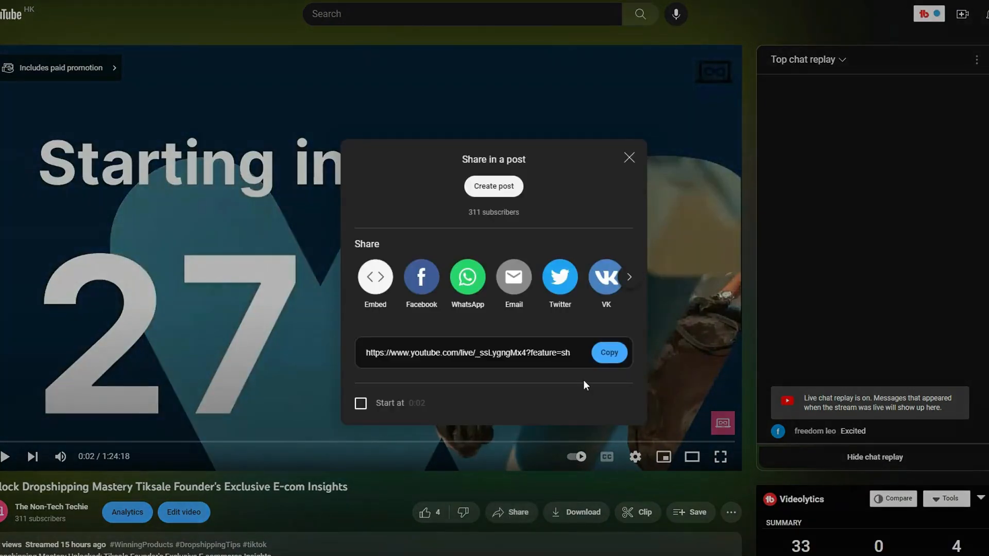
mouse_move(608, 352)
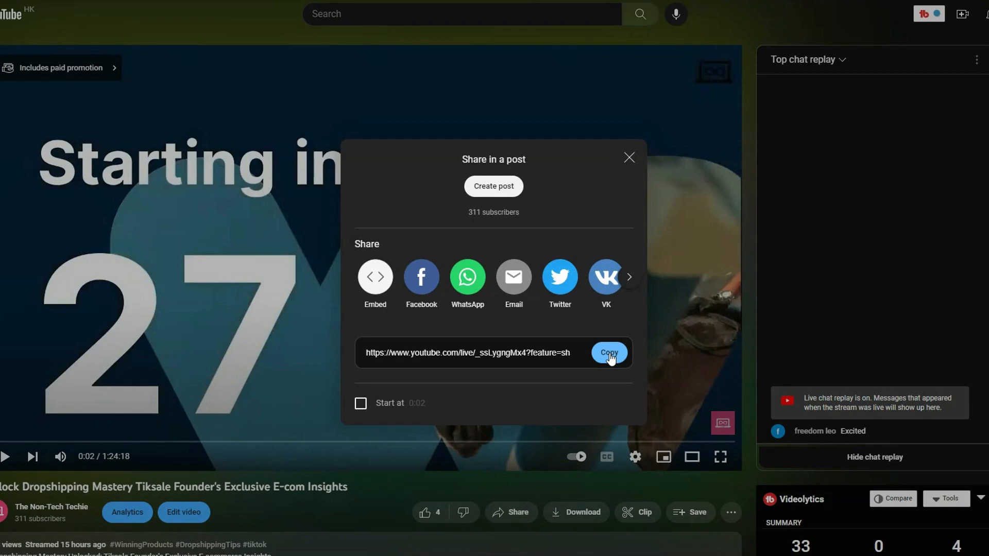
left_click(608, 352)
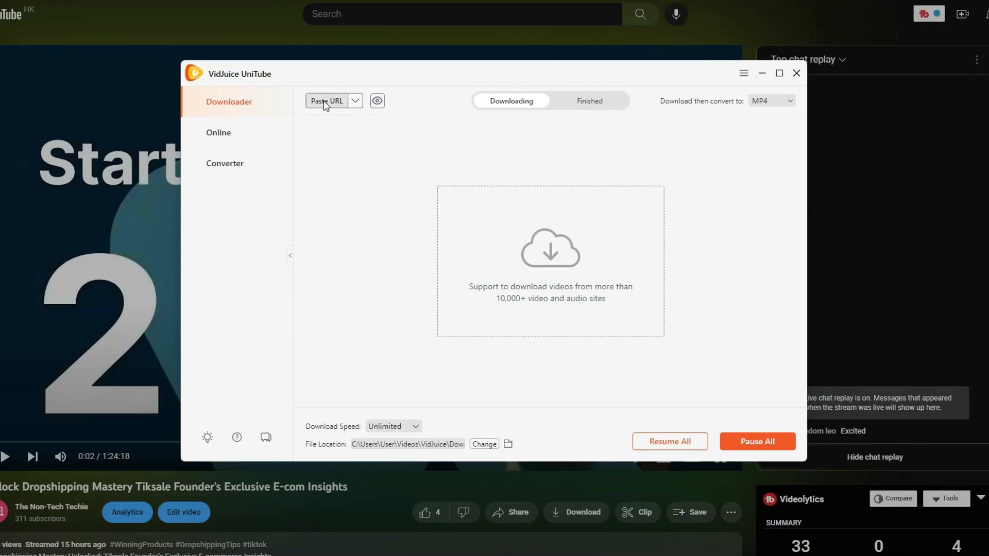
Paste the copied stream URL into the Downloader tab to queue it as MP4.
left_click(327, 100)
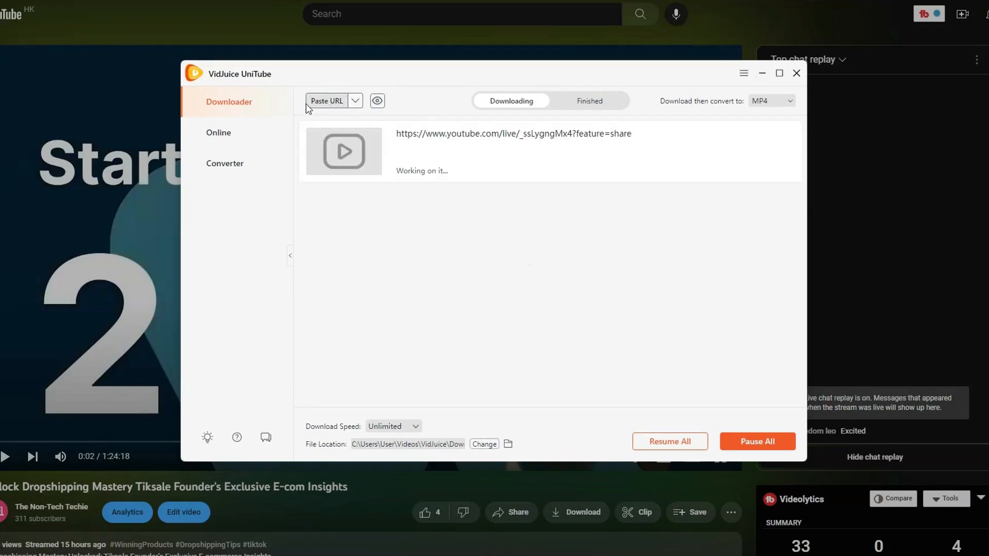
mouse_move(319, 106)
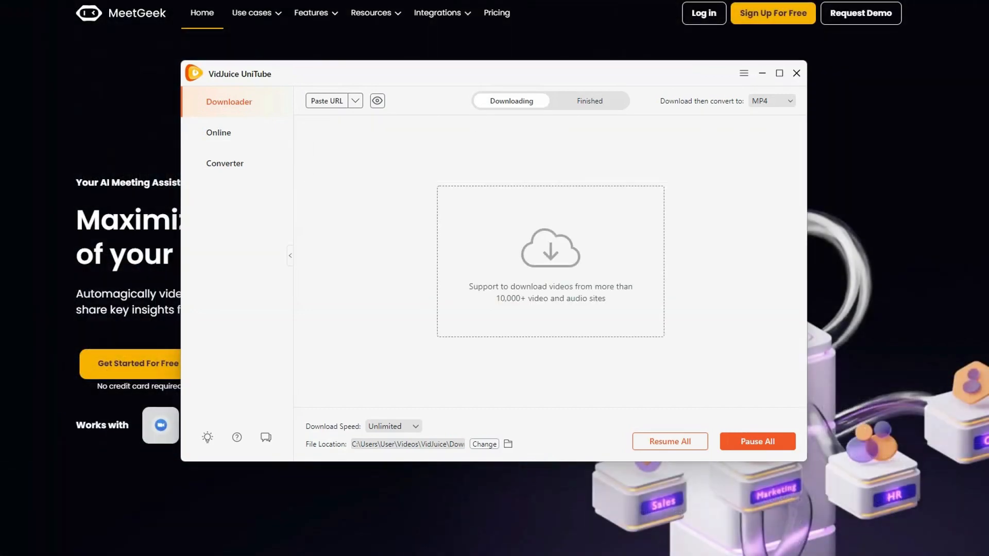
mouse_move(748, 332)
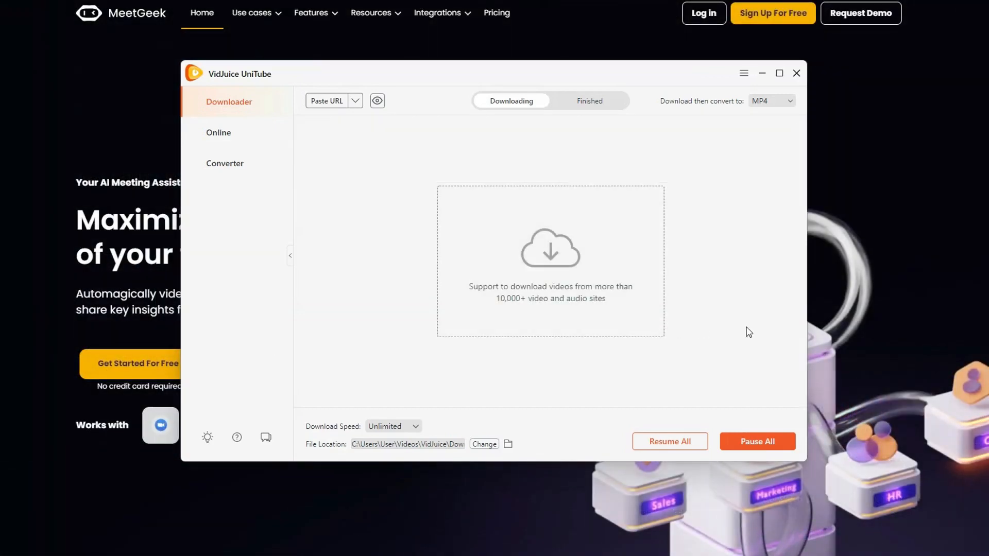
mouse_move(709, 334)
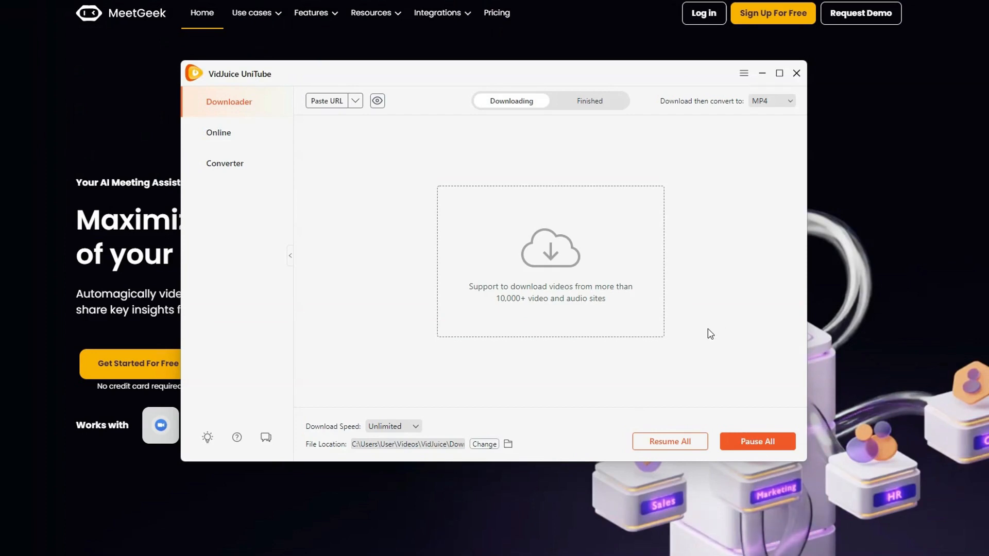
mouse_move(451, 430)
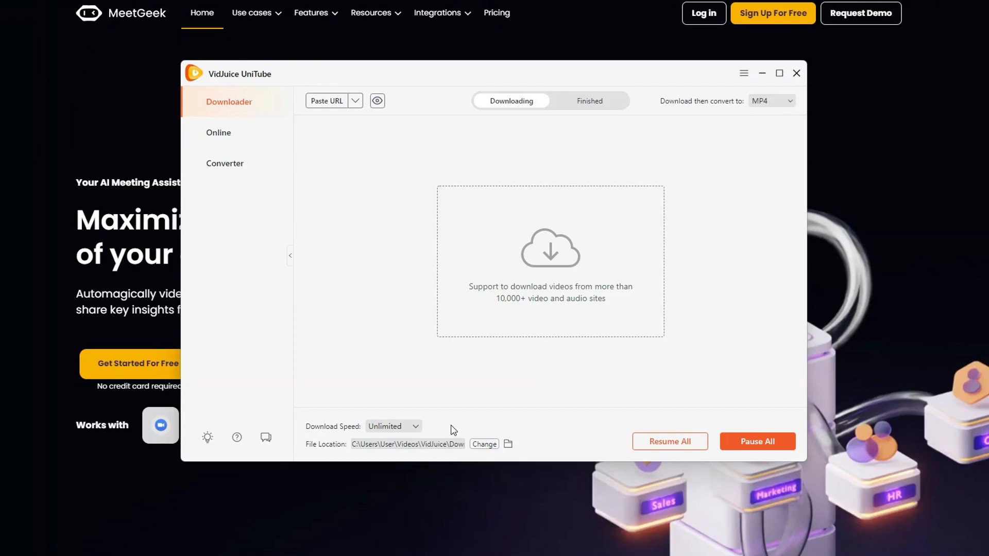
mouse_move(406, 450)
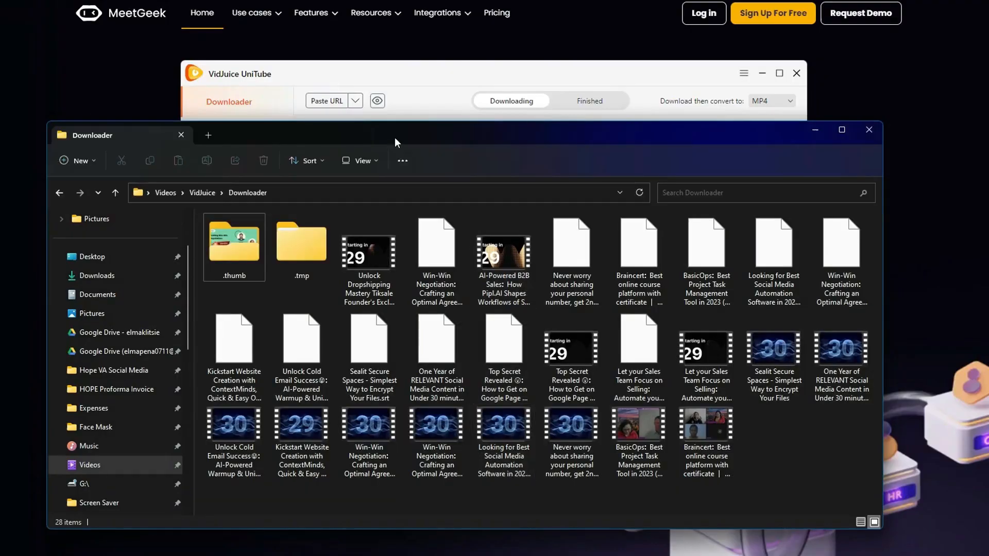
Select the downloaded Unlock Dropshipping Mastery video in the VidJuice output folder.
left_click(369, 253)
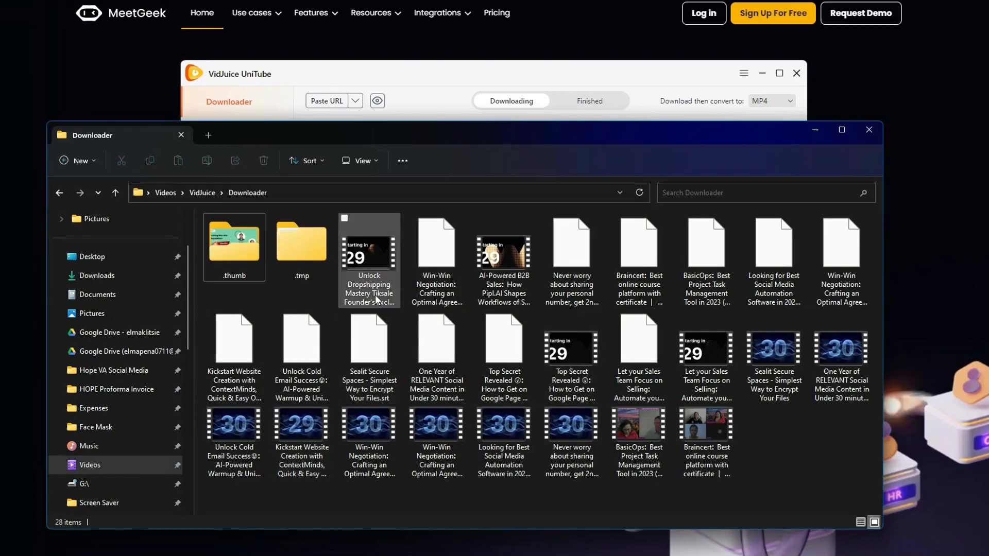
mouse_move(372, 270)
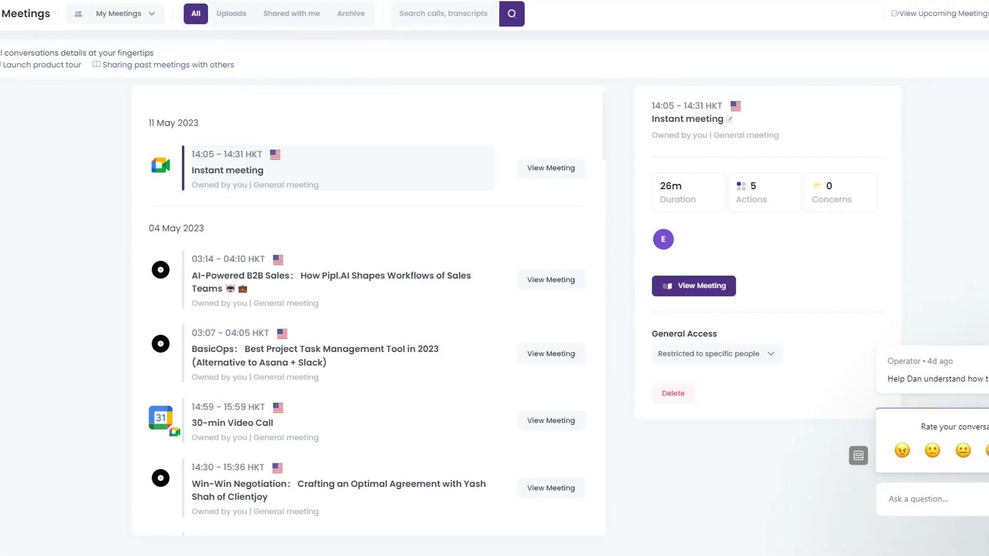
Go to MeetGeek's Uploads page and start the upload-past-meeting form.
left_click(77, 13)
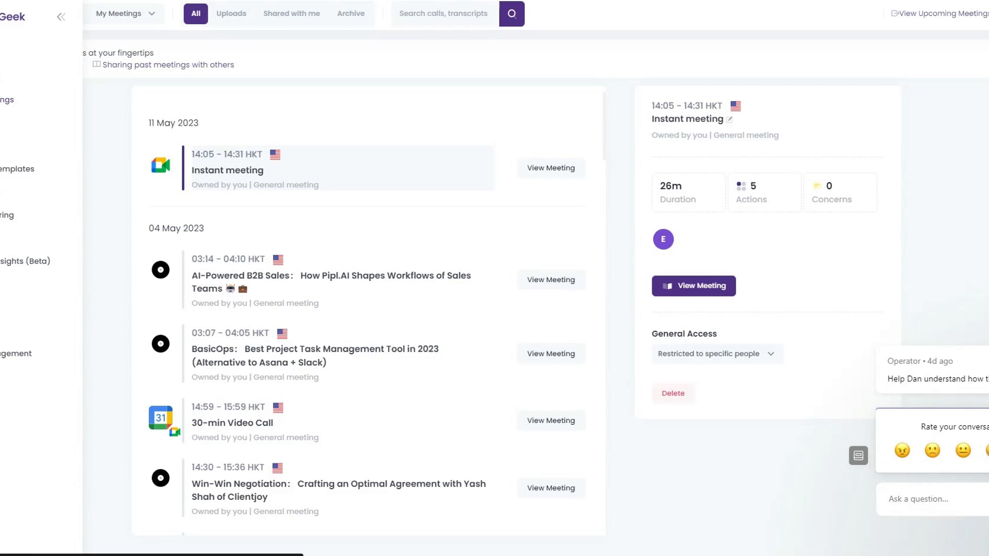
left_click(231, 13)
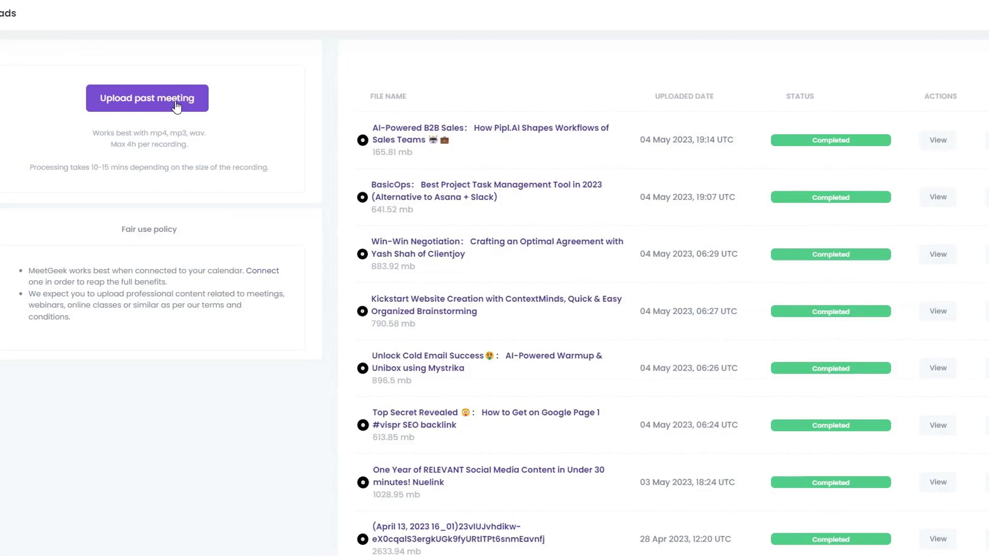
left_click(147, 98)
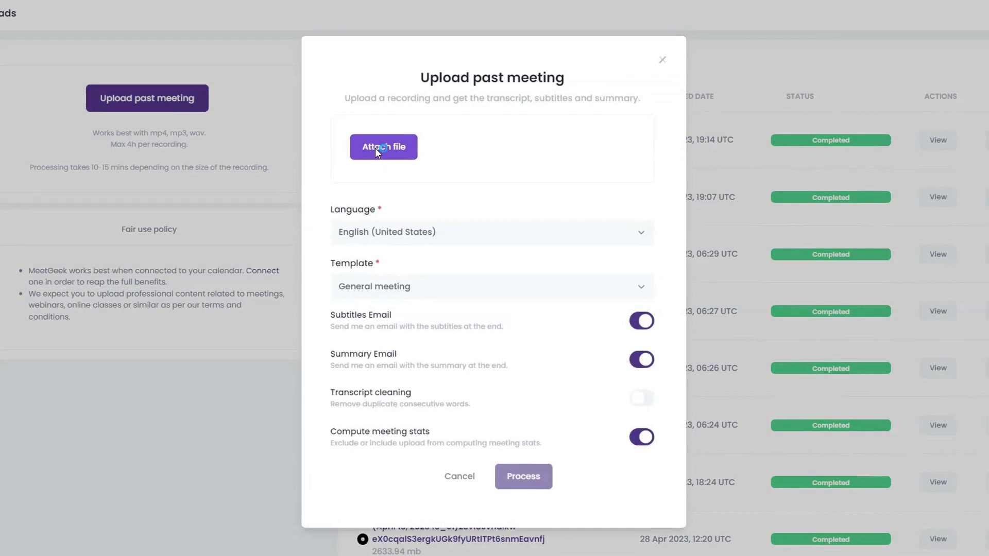
Attach the Unlock Dropshipping Mastery .mp4 (0.5 GB) from the Downloader folder to the form.
left_click(383, 147)
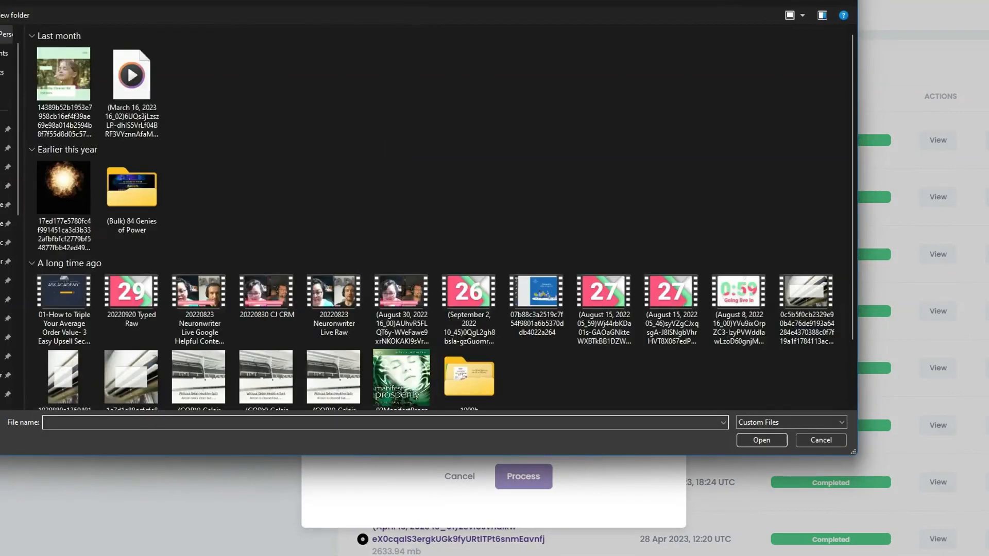
scroll("up", 3)
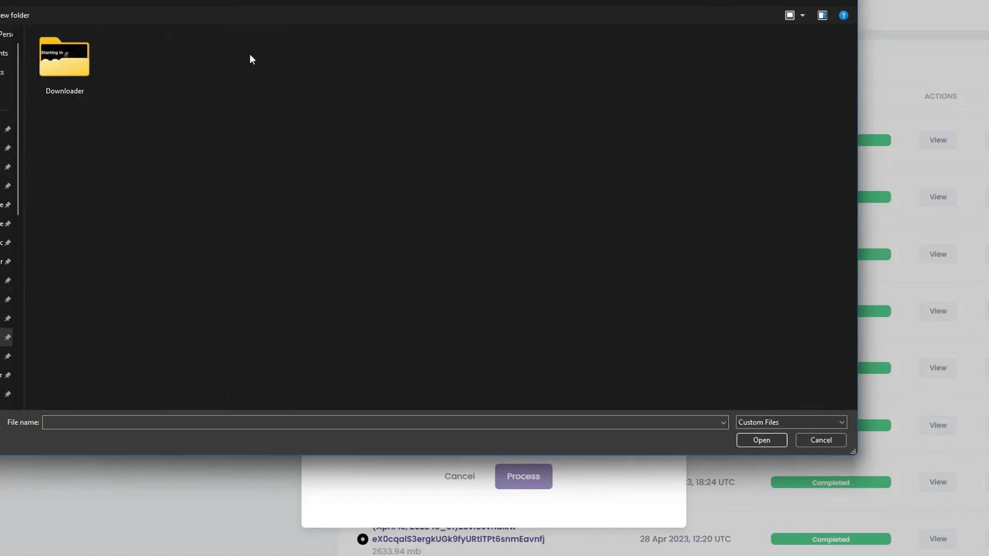
double_click(63, 57)
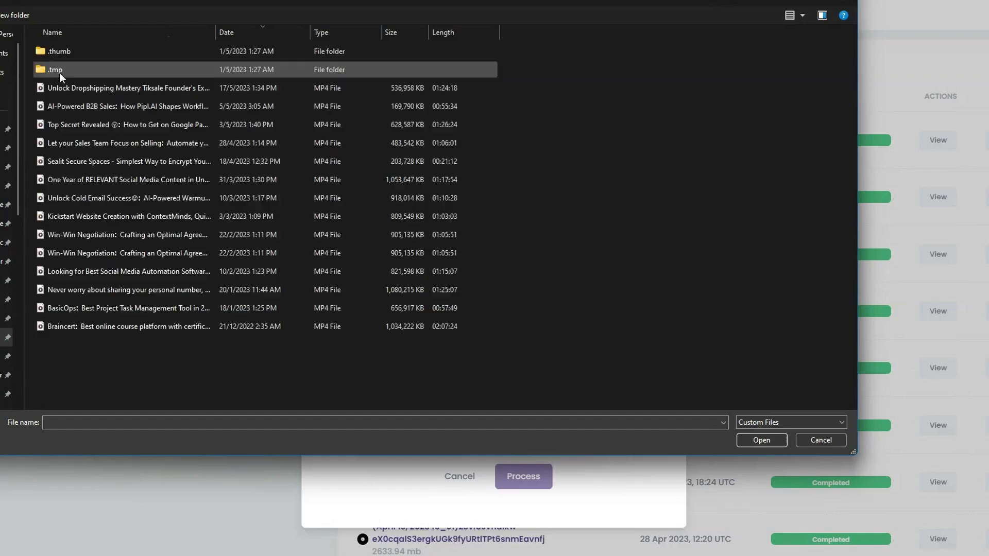
left_click(128, 88)
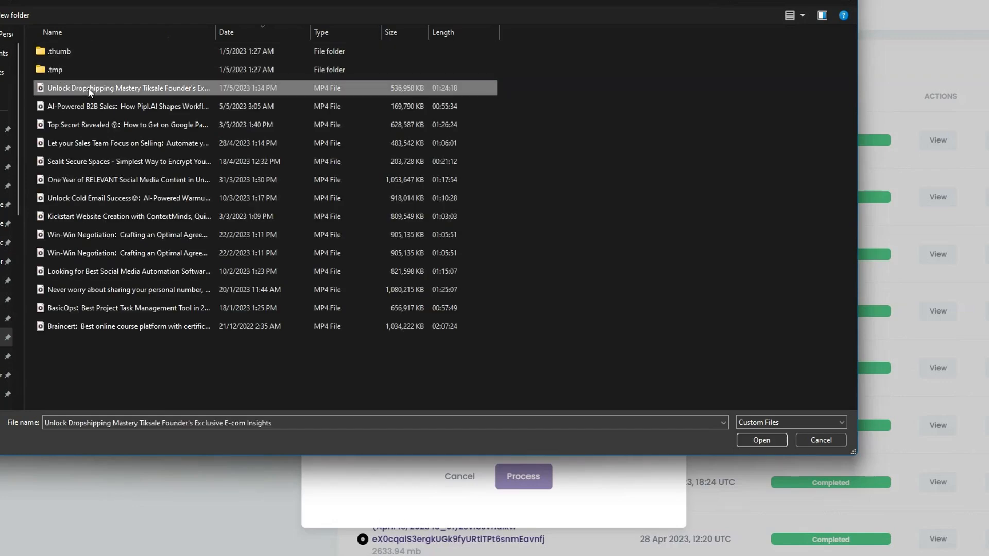
left_click(760, 440)
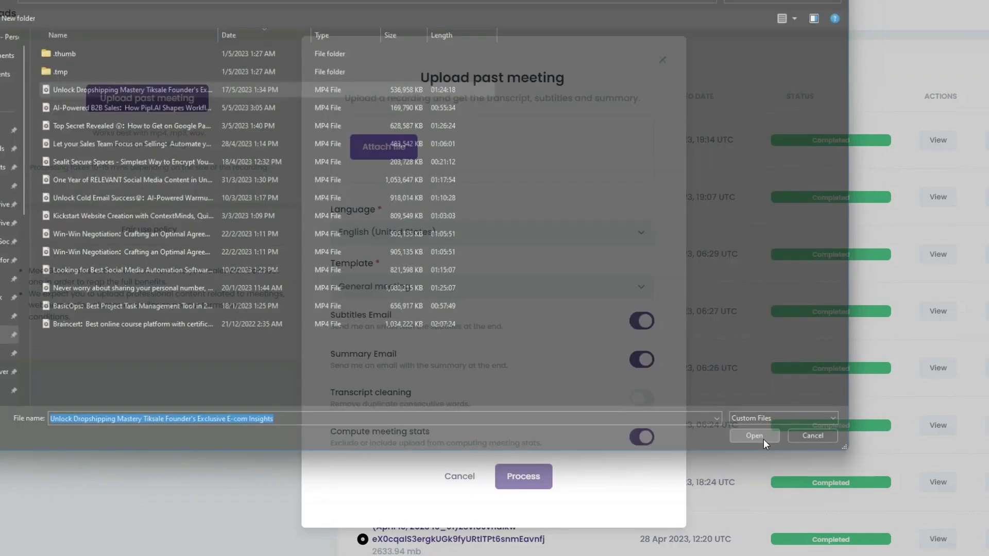
left_click(754, 434)
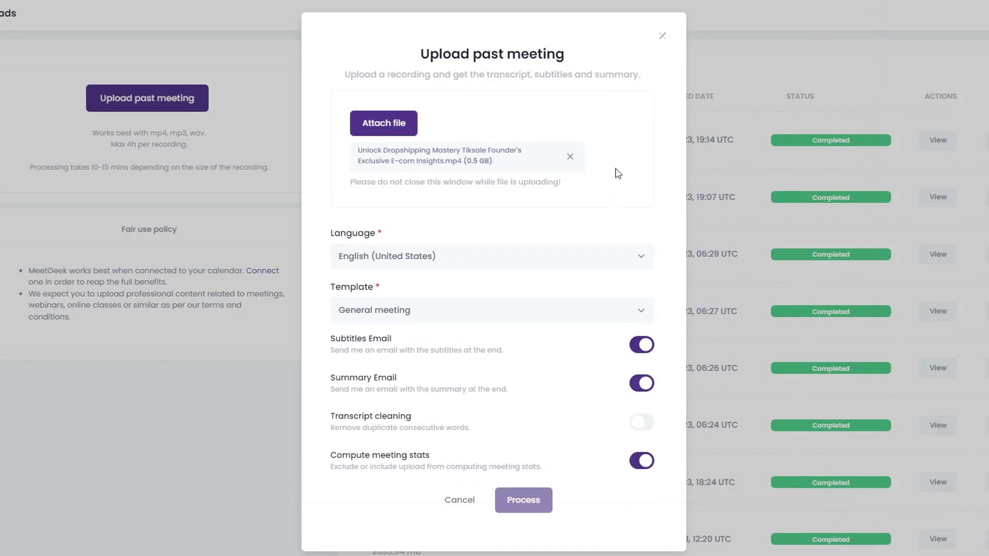
mouse_move(443, 236)
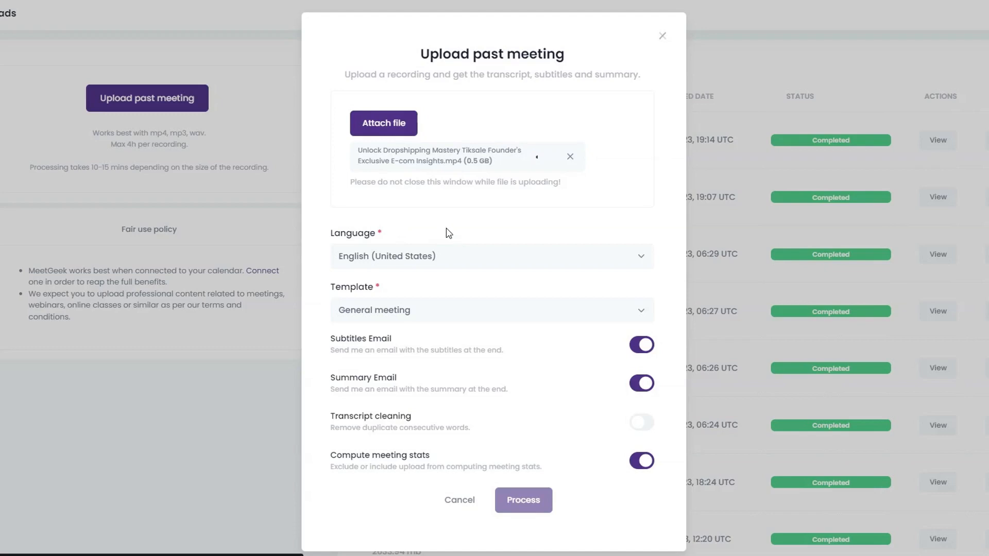
mouse_move(445, 224)
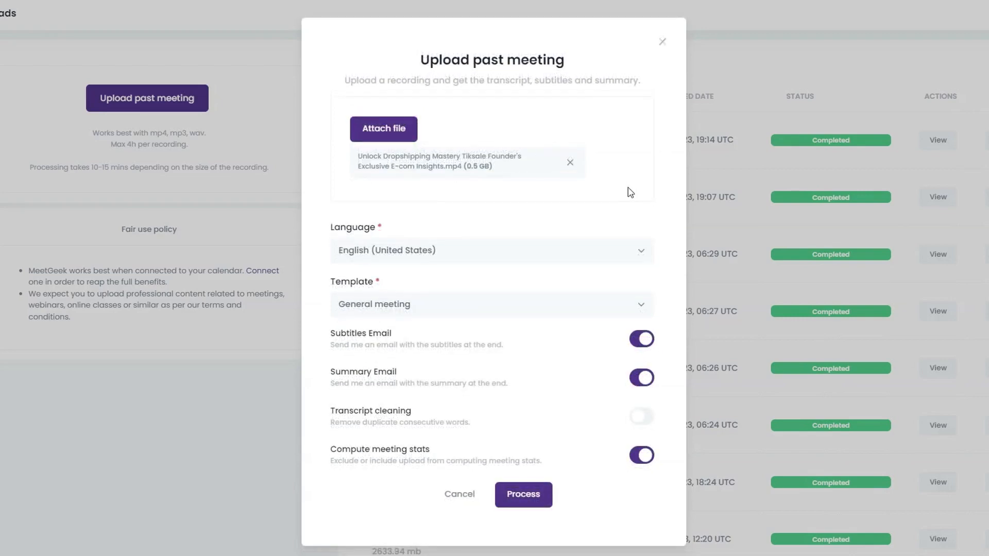
mouse_move(472, 191)
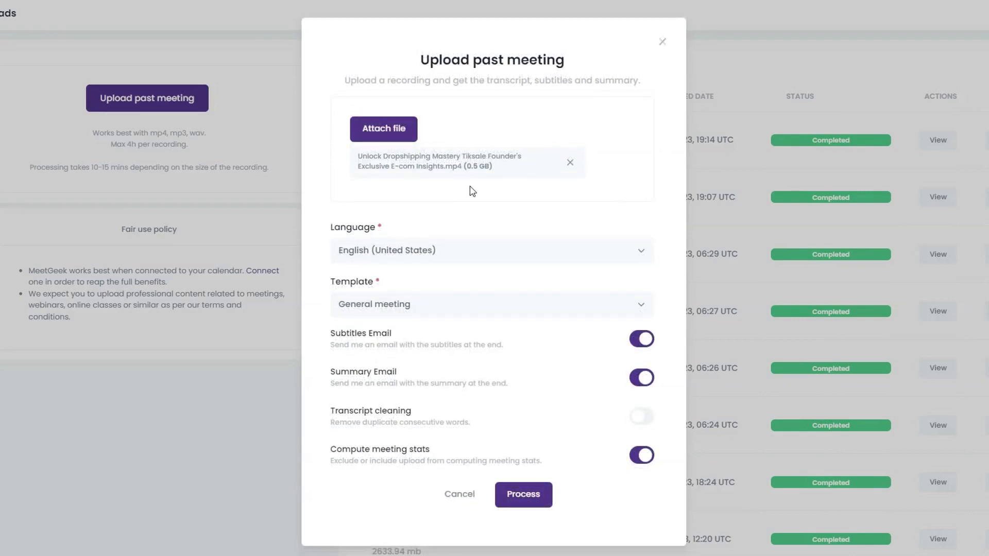
mouse_move(476, 179)
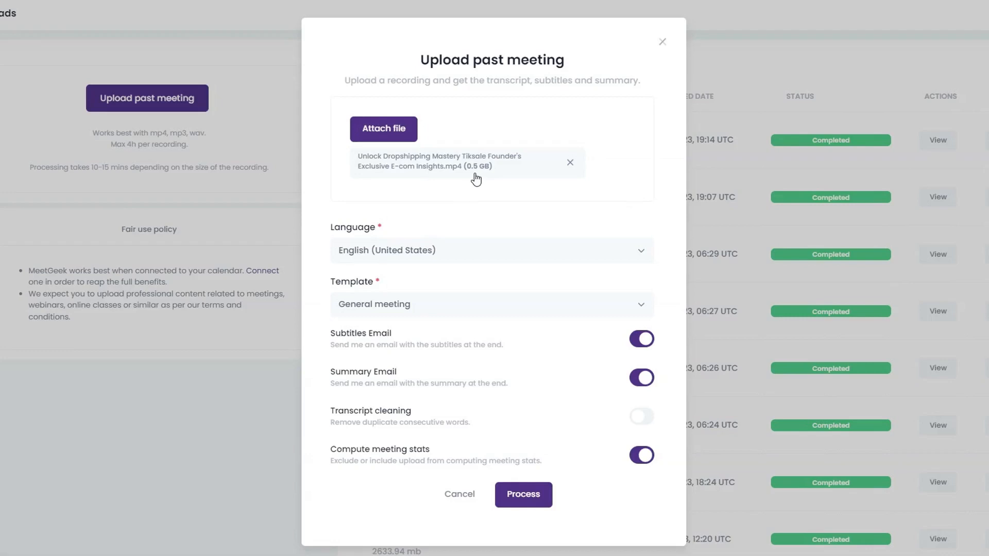
mouse_move(467, 176)
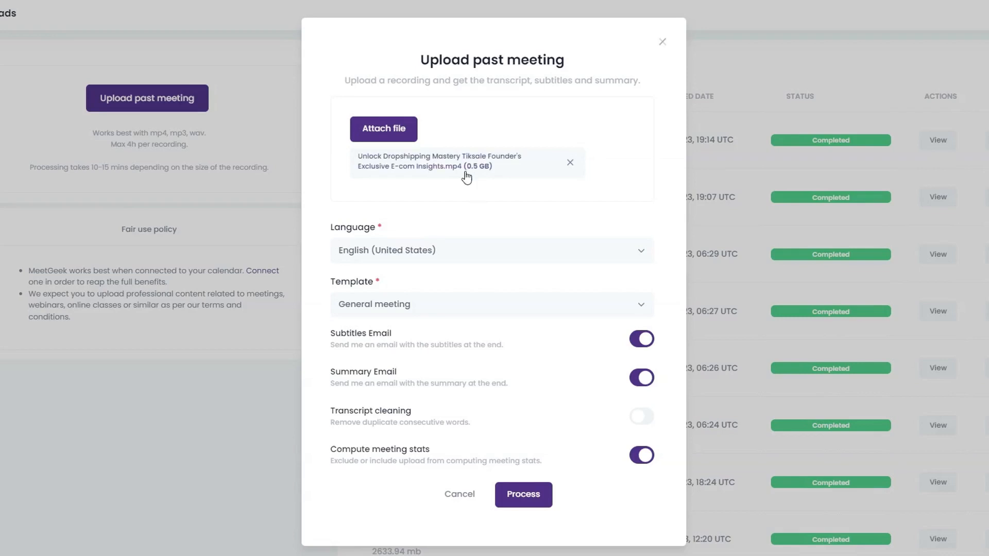
mouse_move(474, 201)
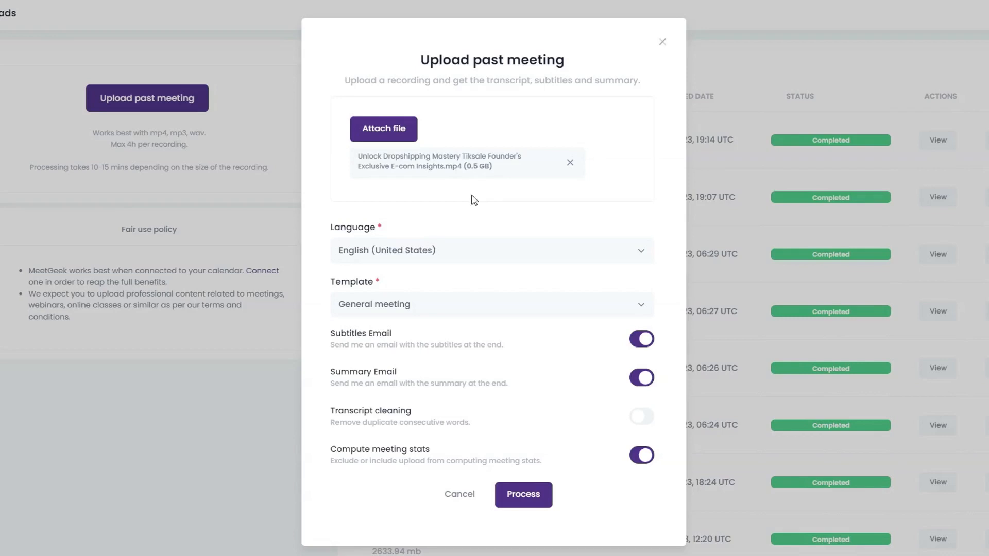
mouse_move(332, 418)
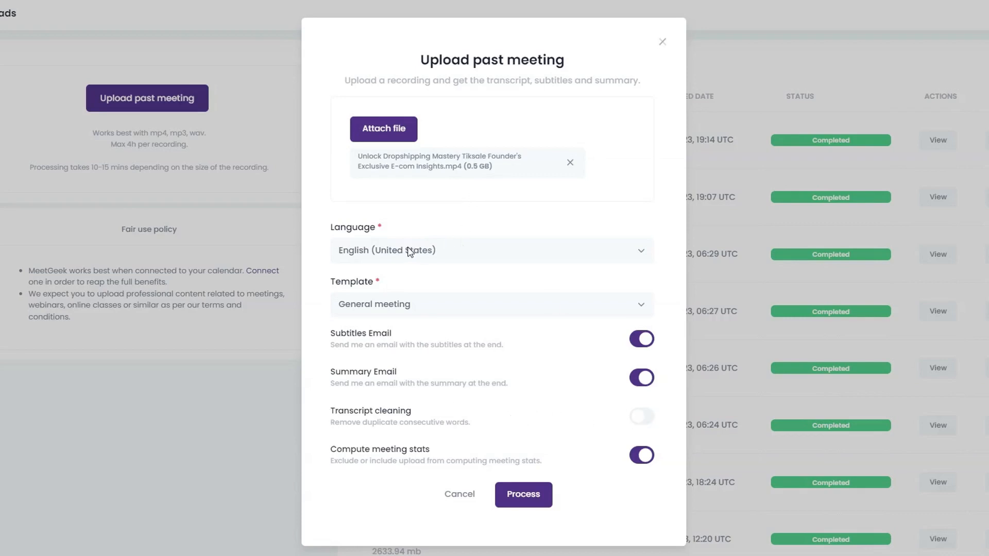
mouse_move(386, 253)
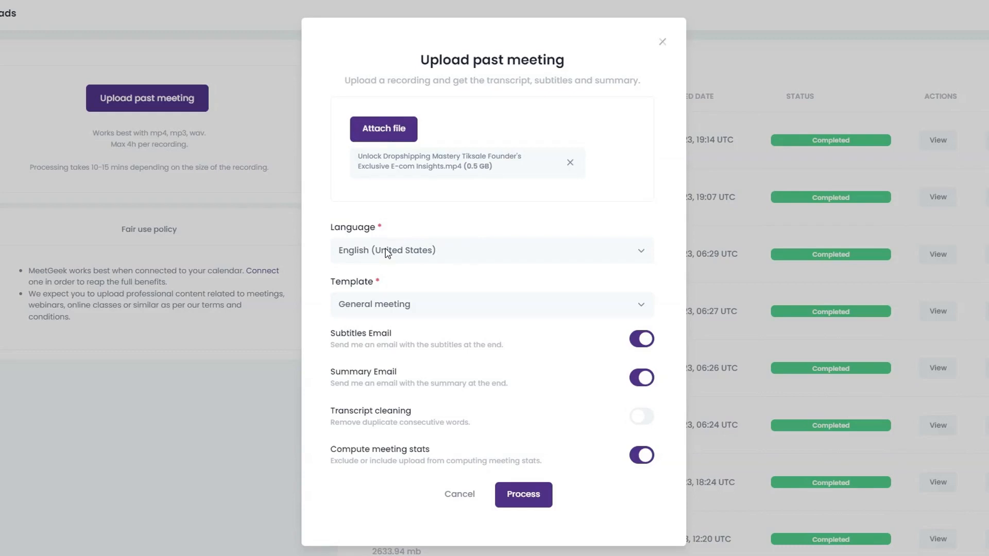
Keep English (United States) as the language and General meeting as the template.
left_click(492, 250)
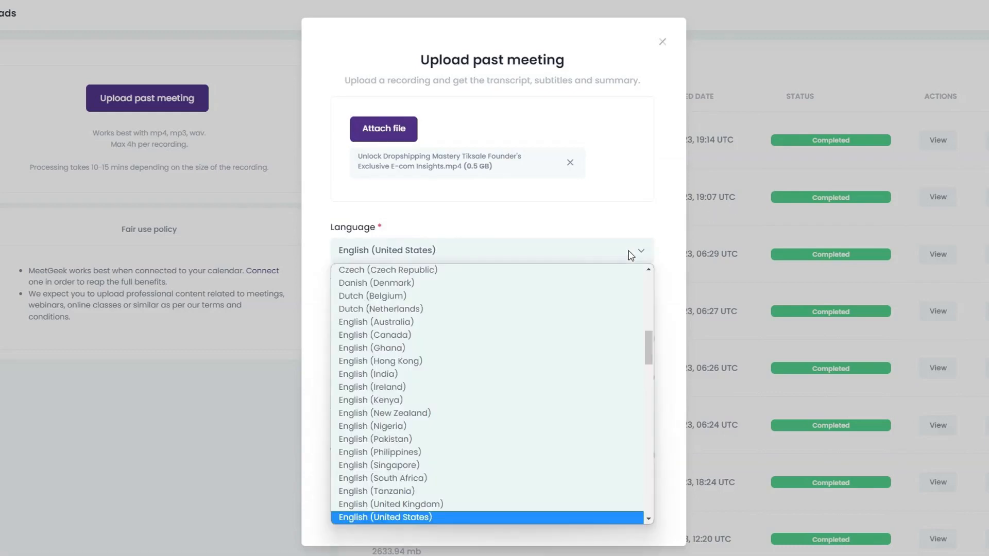
left_click(384, 516)
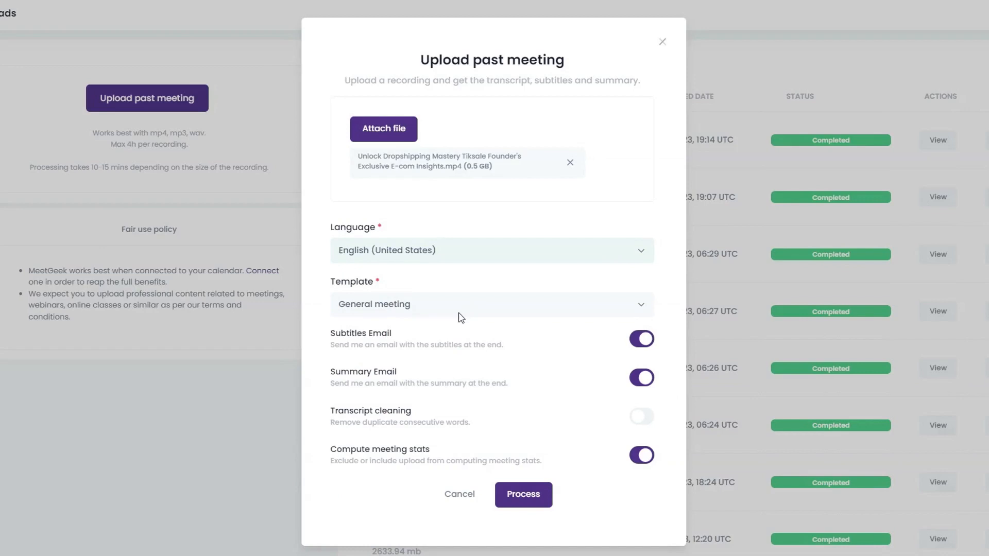
left_click(490, 304)
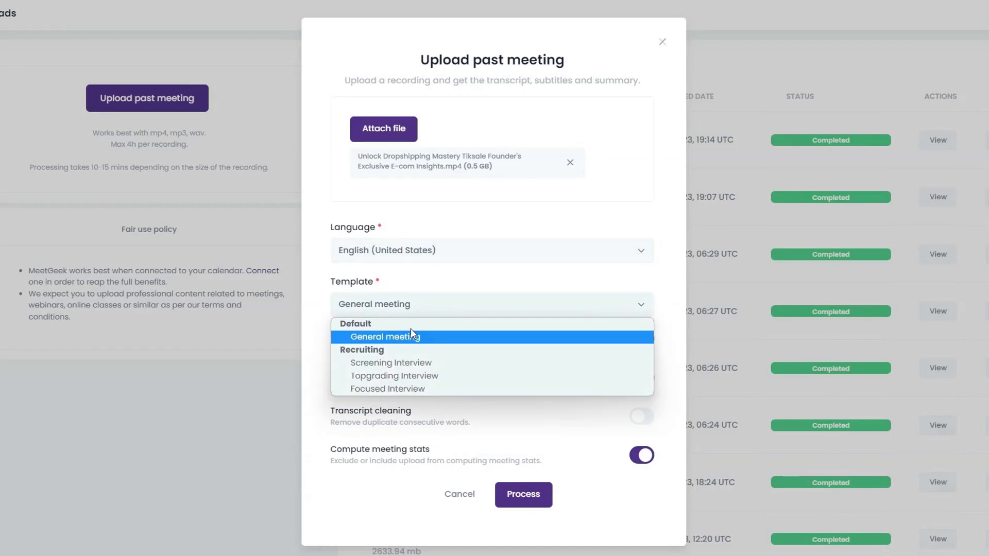
mouse_move(378, 388)
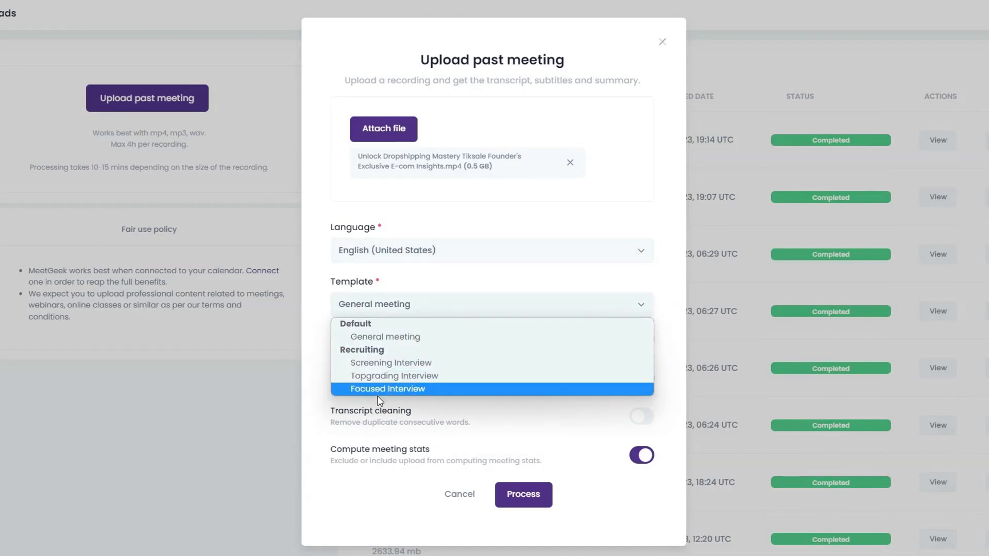
mouse_move(384, 335)
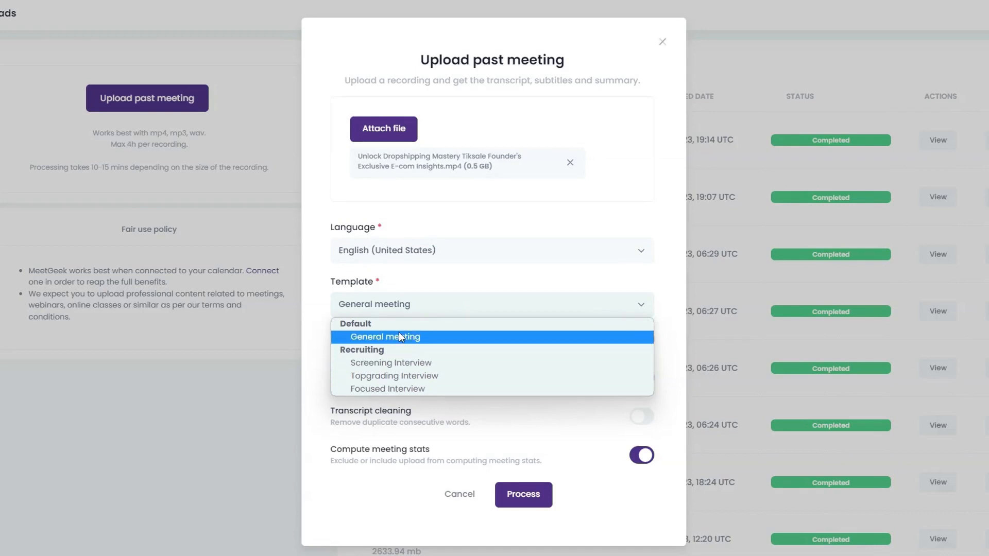
left_click(384, 336)
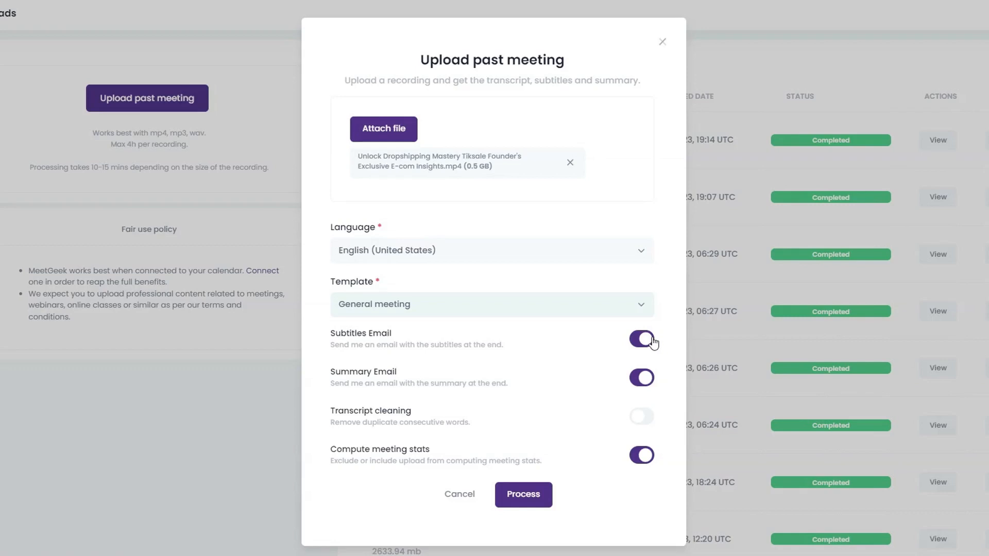
mouse_move(641, 385)
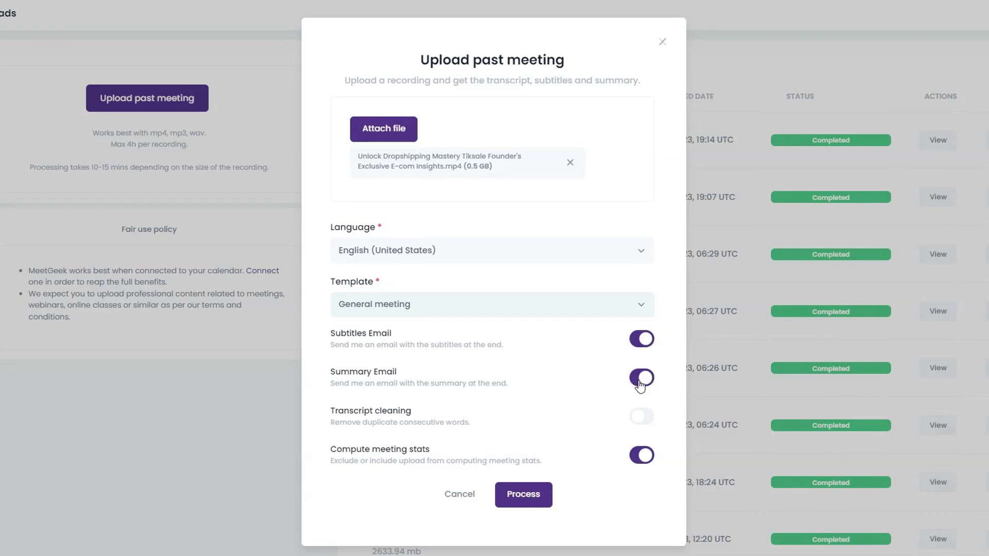
Switch on transcript cleaning and submit the recording for processing.
left_click(641, 377)
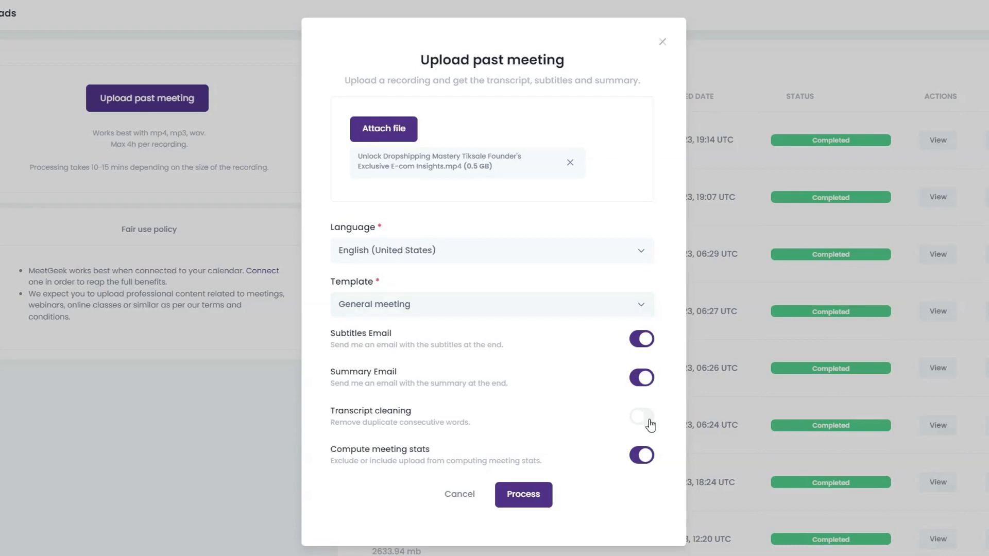
left_click(641, 418)
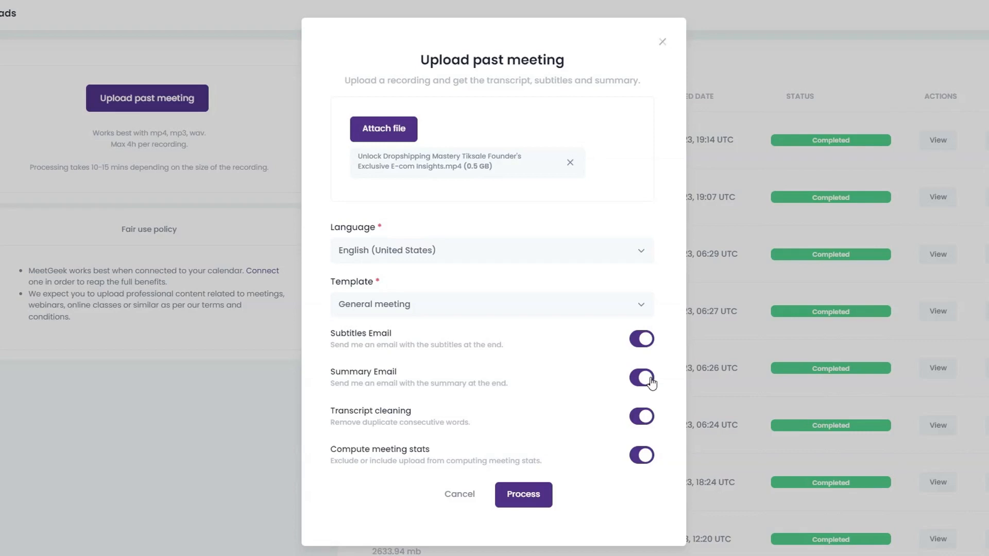
mouse_move(448, 461)
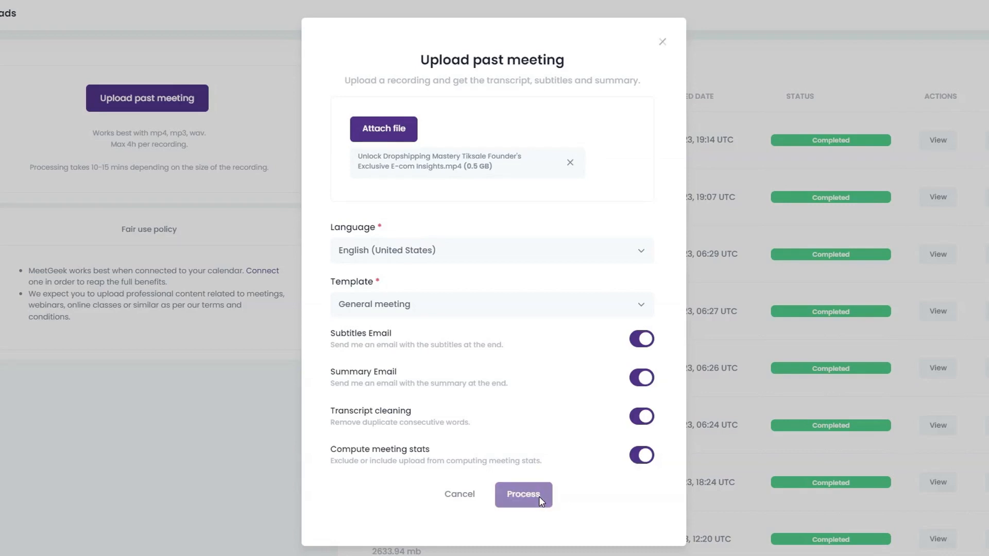
left_click(522, 494)
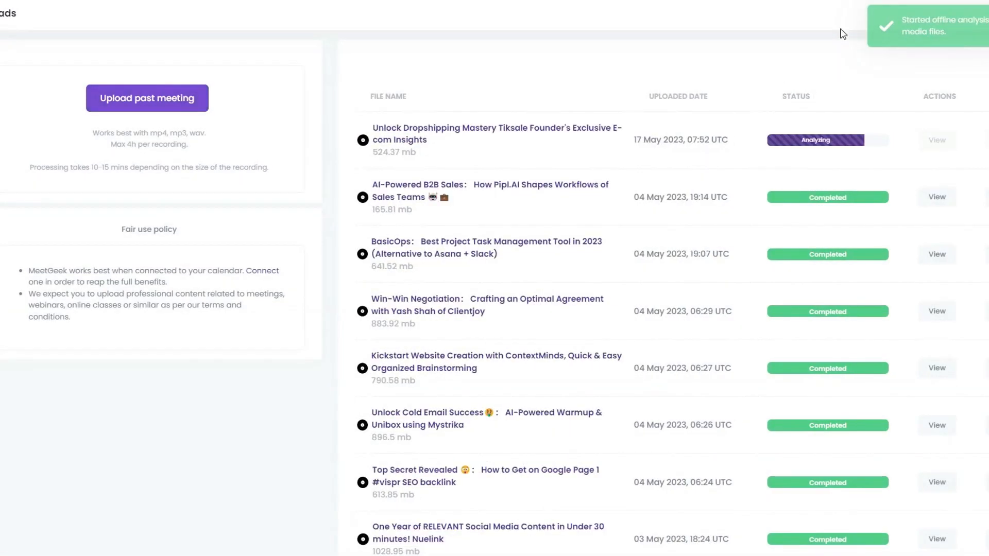
mouse_move(872, 142)
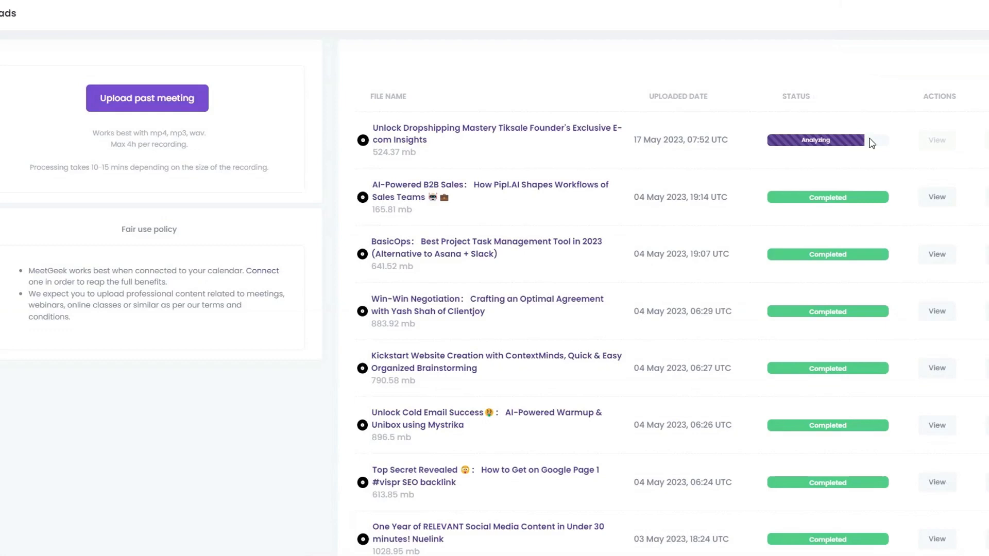
mouse_move(870, 156)
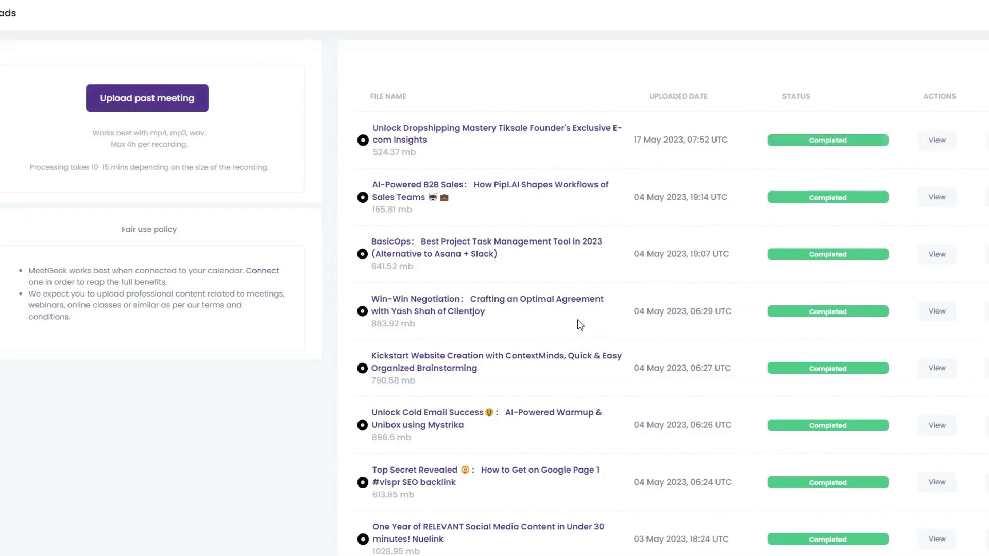
mouse_move(813, 162)
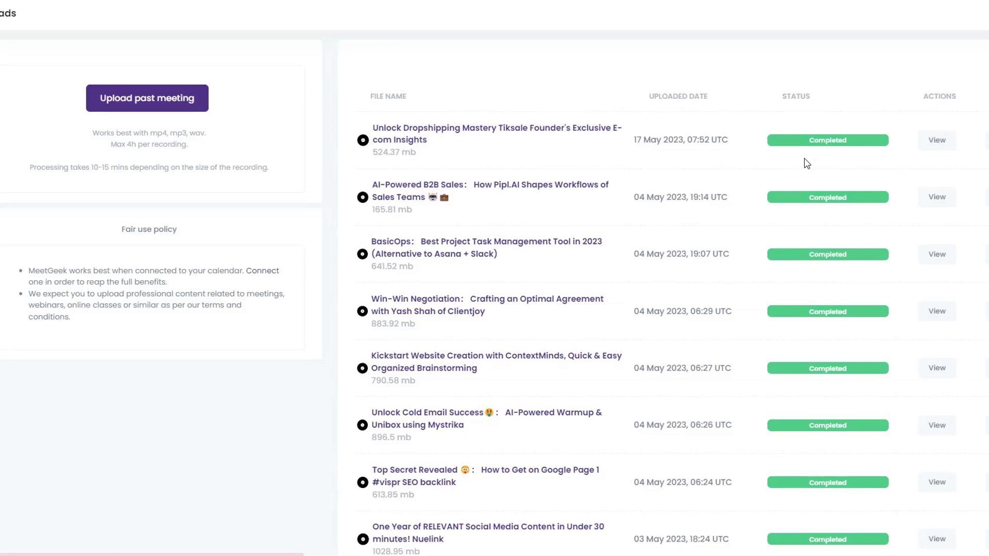
mouse_move(835, 170)
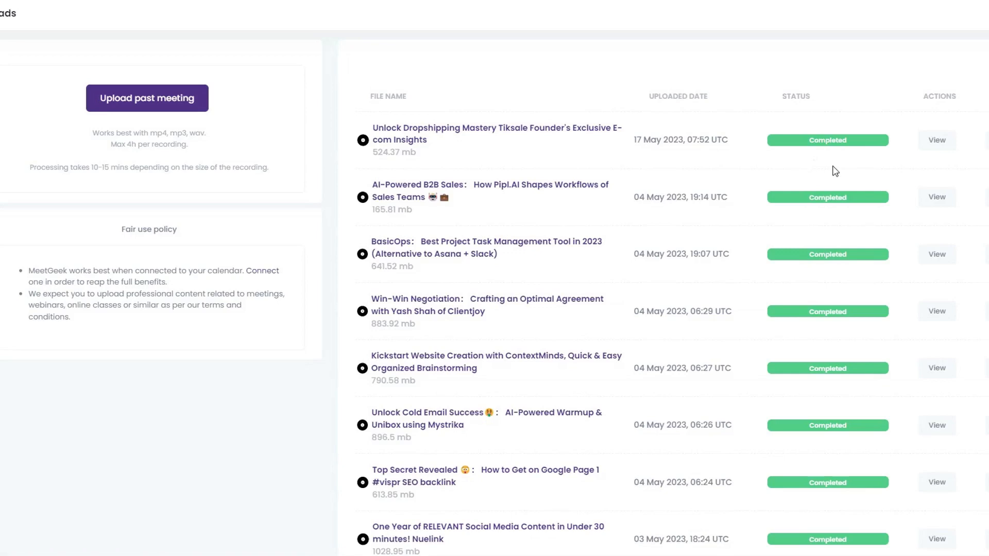
mouse_move(936, 139)
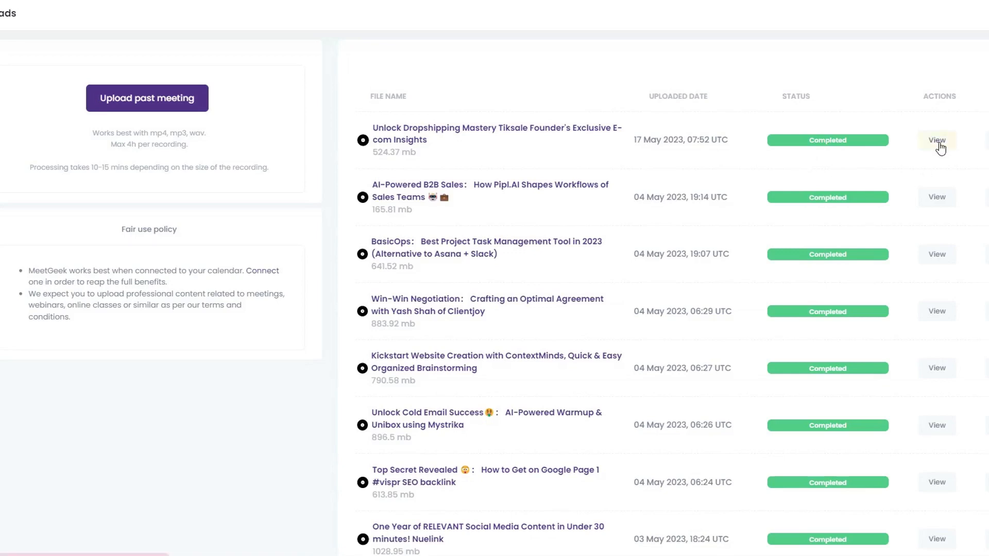
mouse_move(909, 121)
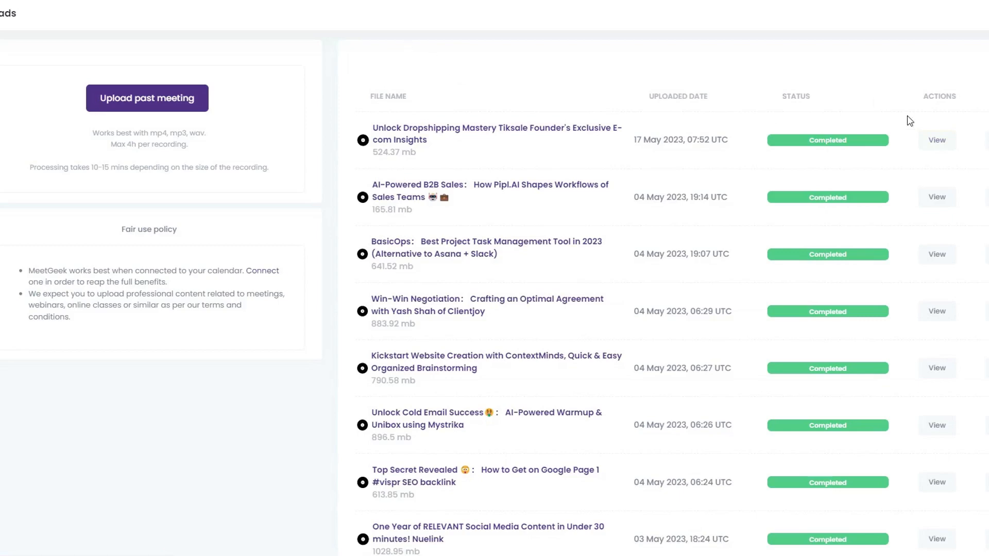
View the completed dropshipping recording from the first row of the uploads list.
left_click(937, 140)
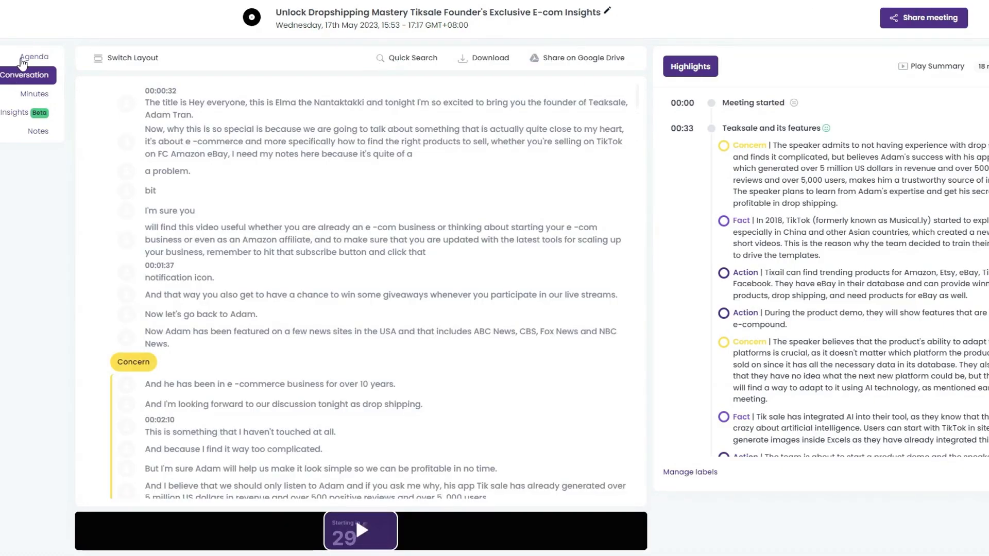
mouse_move(246, 80)
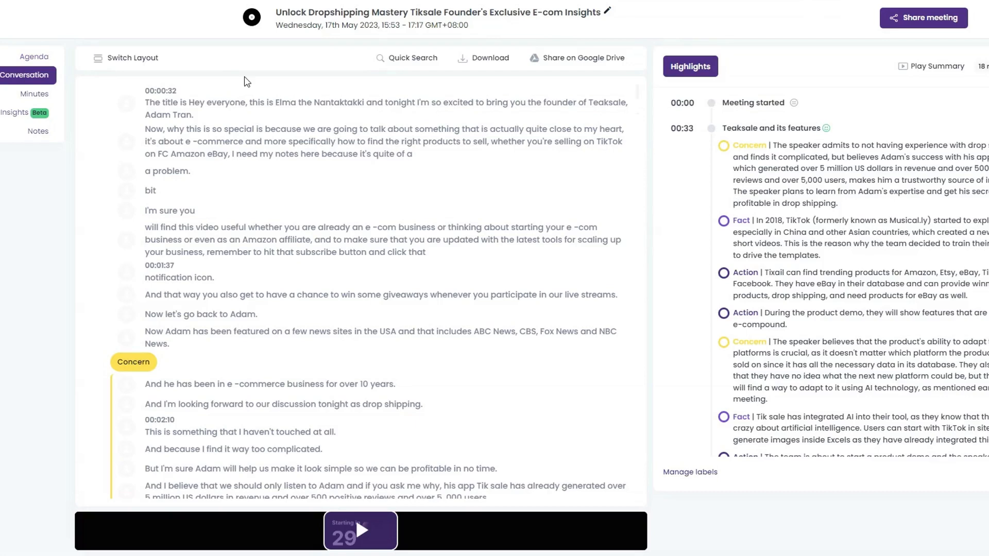
mouse_move(491, 65)
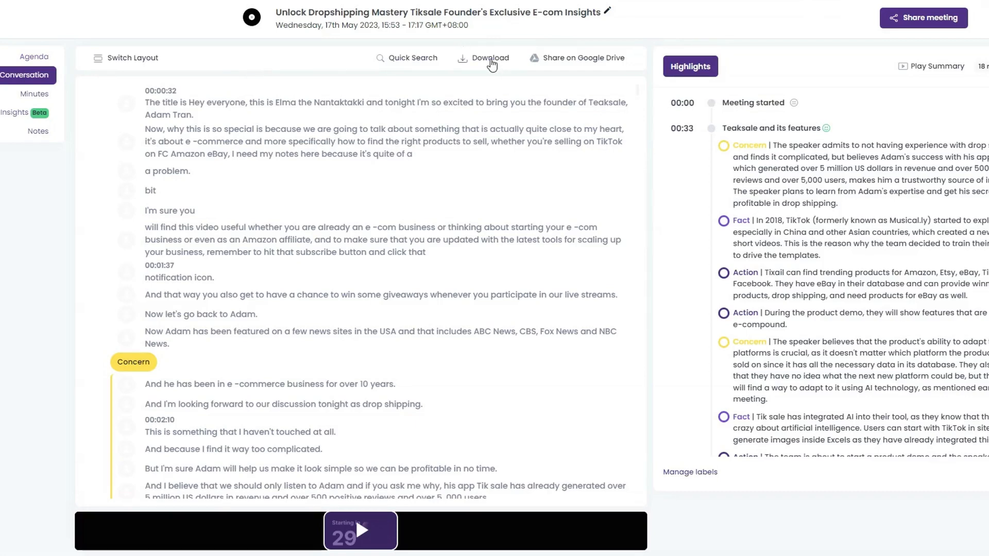
Download the meeting's captions as an .srt file, then pick the word FC in the transcript.
left_click(489, 58)
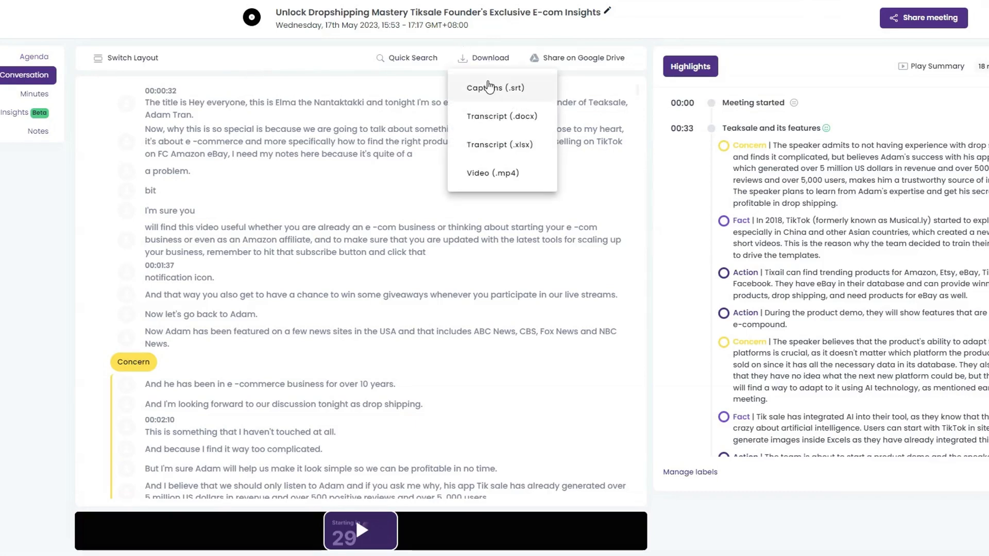
mouse_move(488, 97)
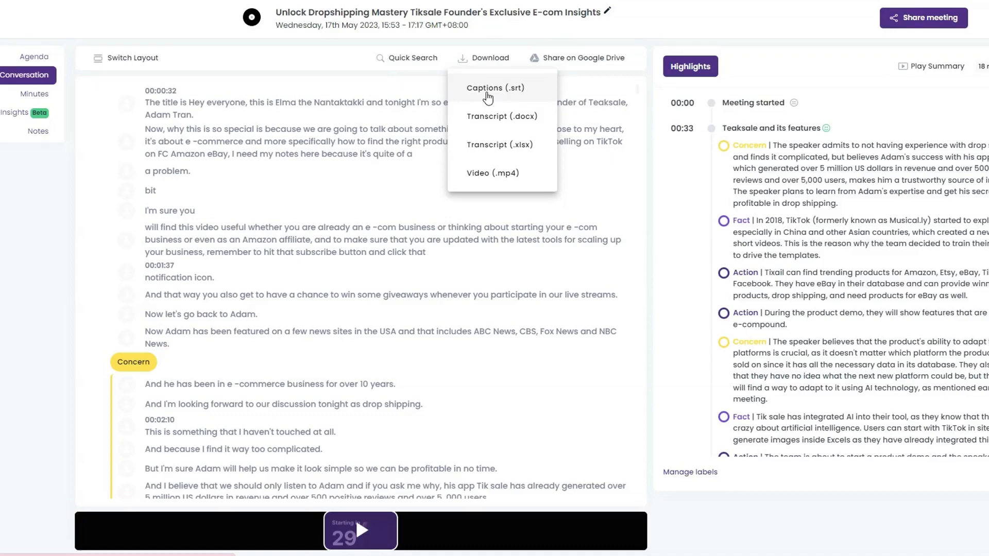
mouse_move(488, 97)
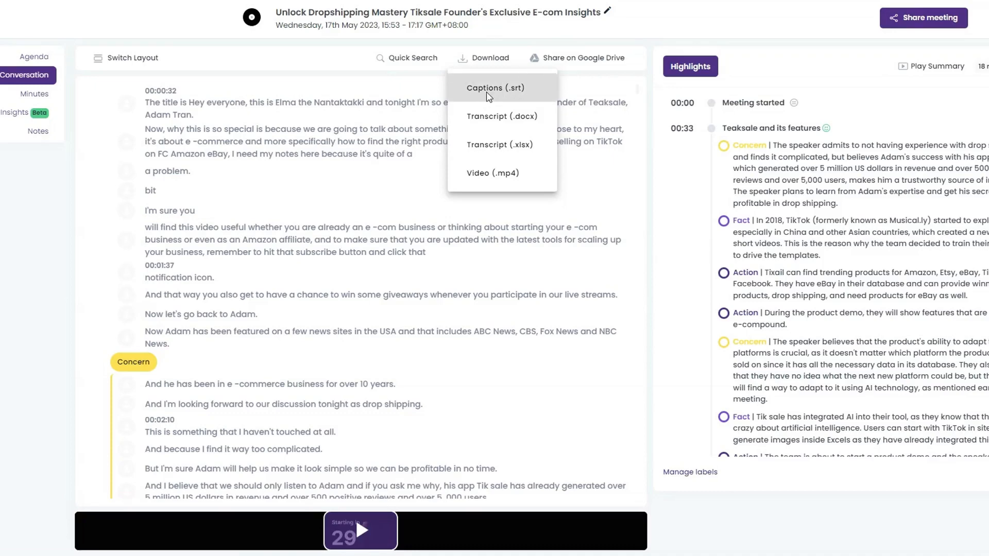
left_click(494, 88)
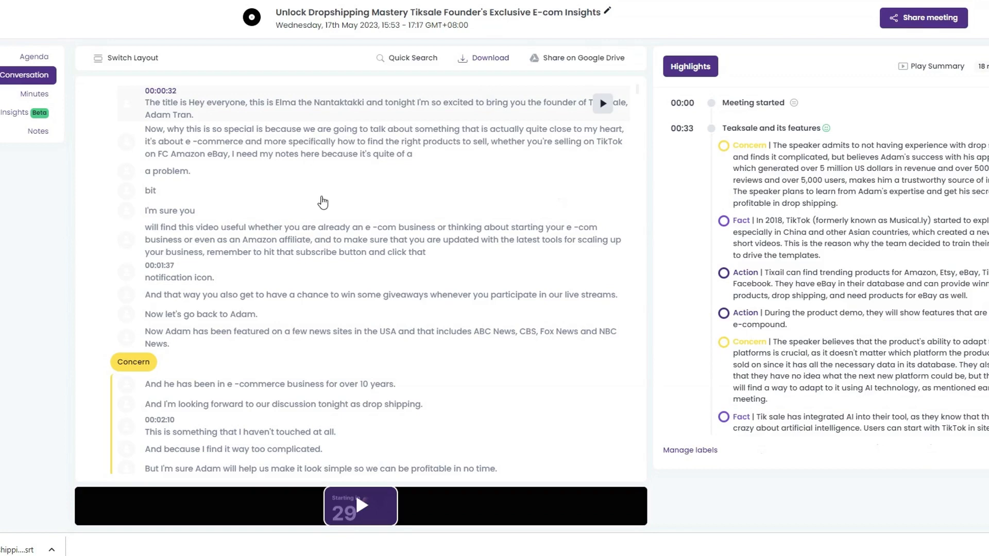
mouse_move(204, 163)
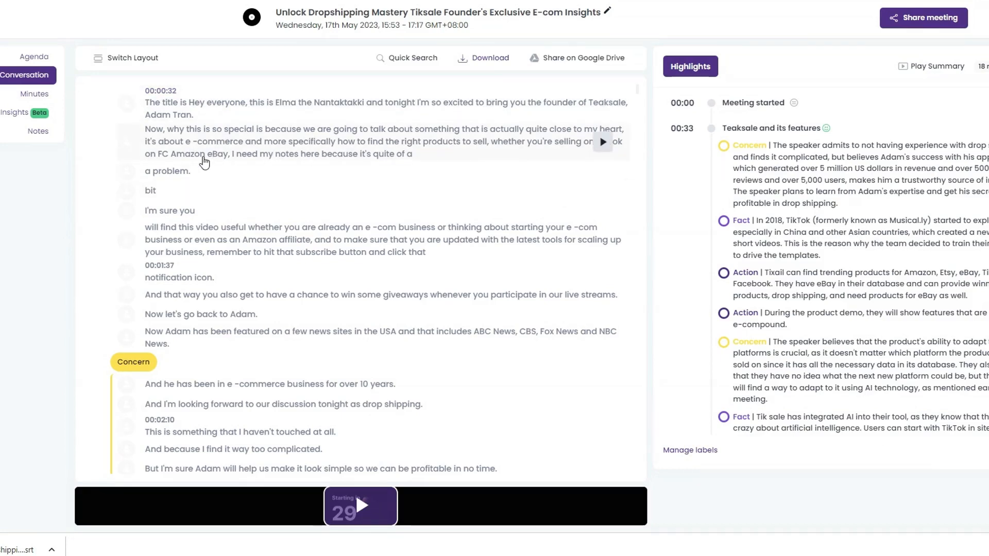
mouse_move(157, 164)
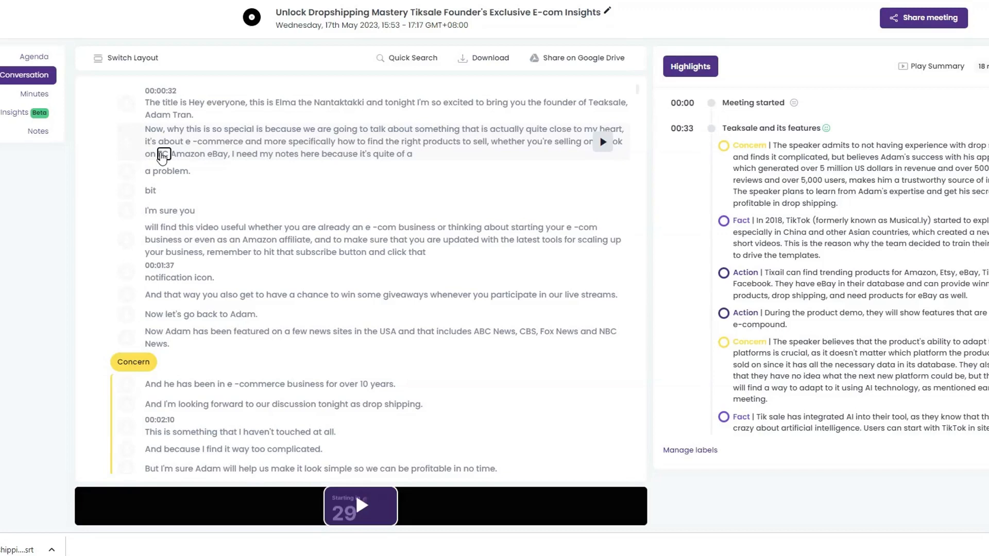
left_click(164, 156)
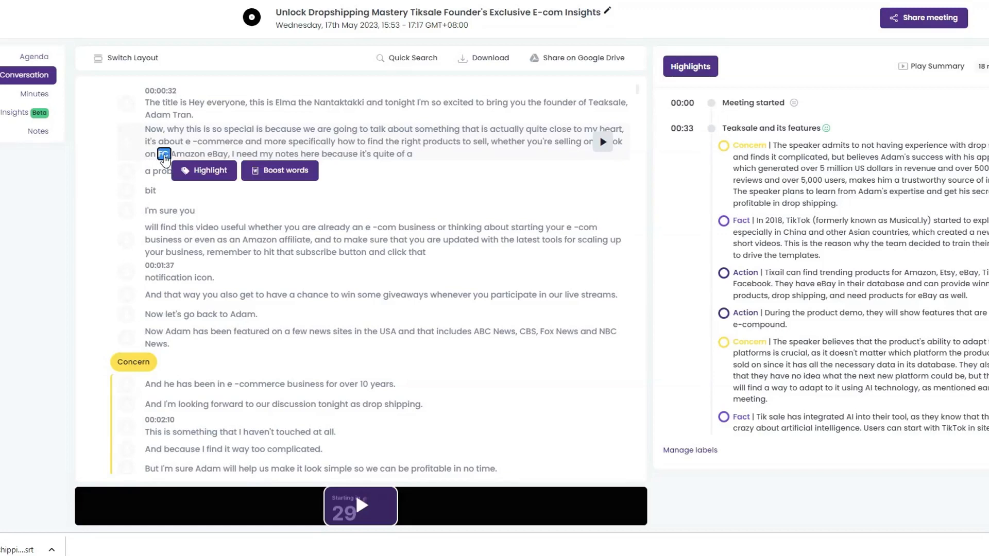
mouse_move(196, 265)
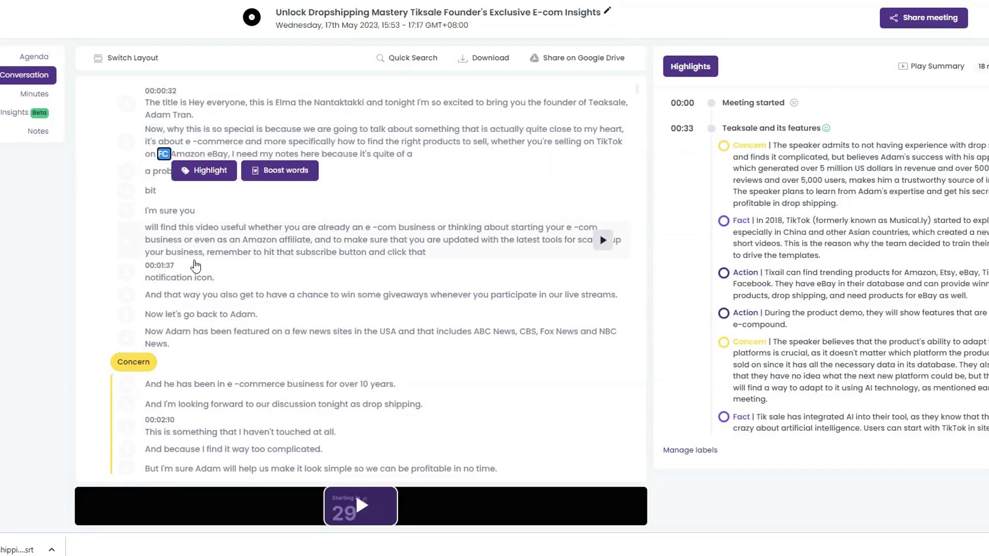
scroll("down", 3)
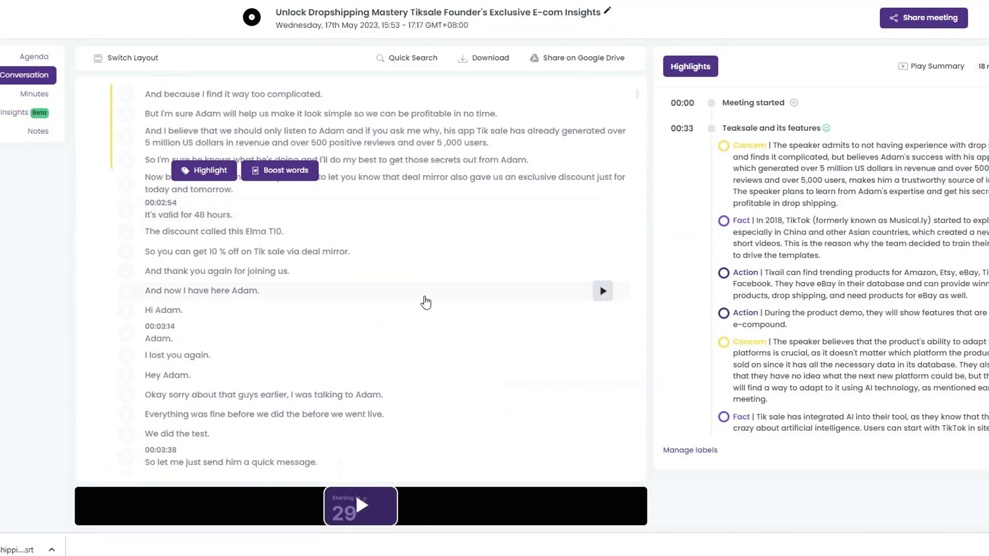
mouse_move(419, 285)
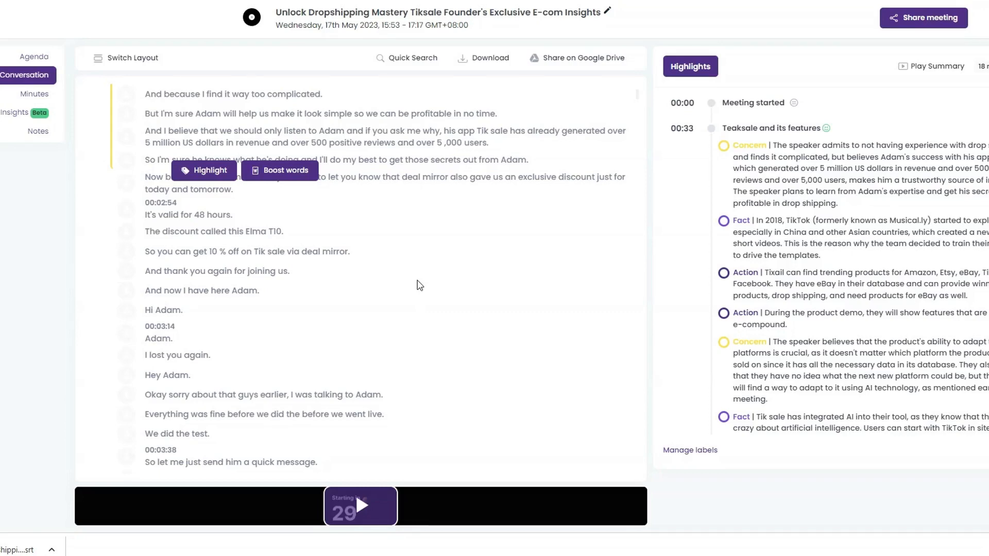
mouse_move(745, 50)
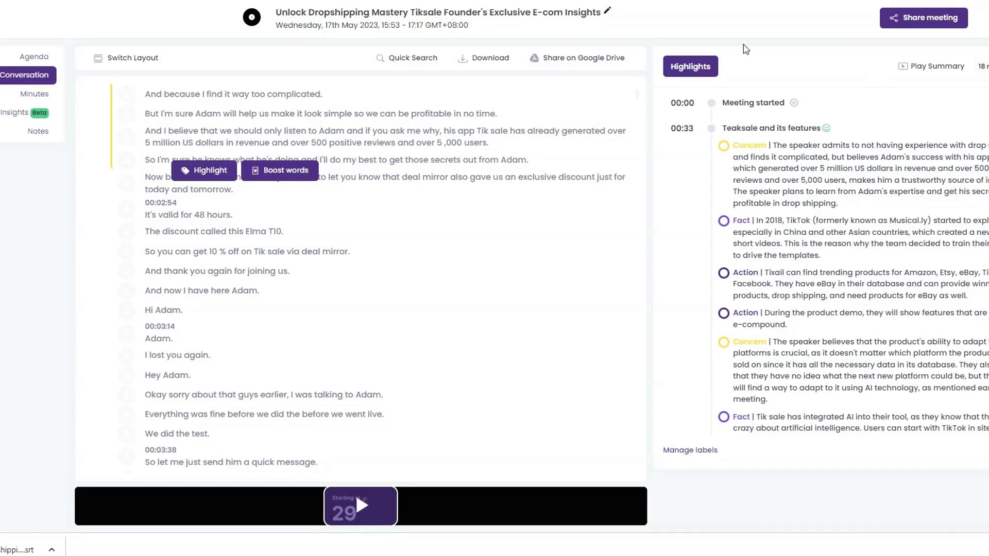
mouse_move(34, 93)
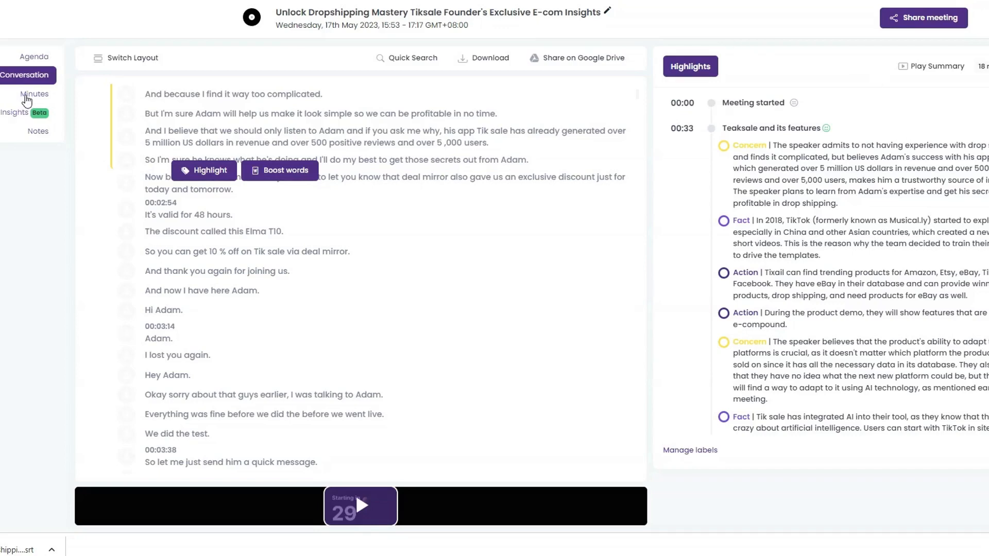
Show the meeting minutes email draft with its summary and highlights.
left_click(34, 94)
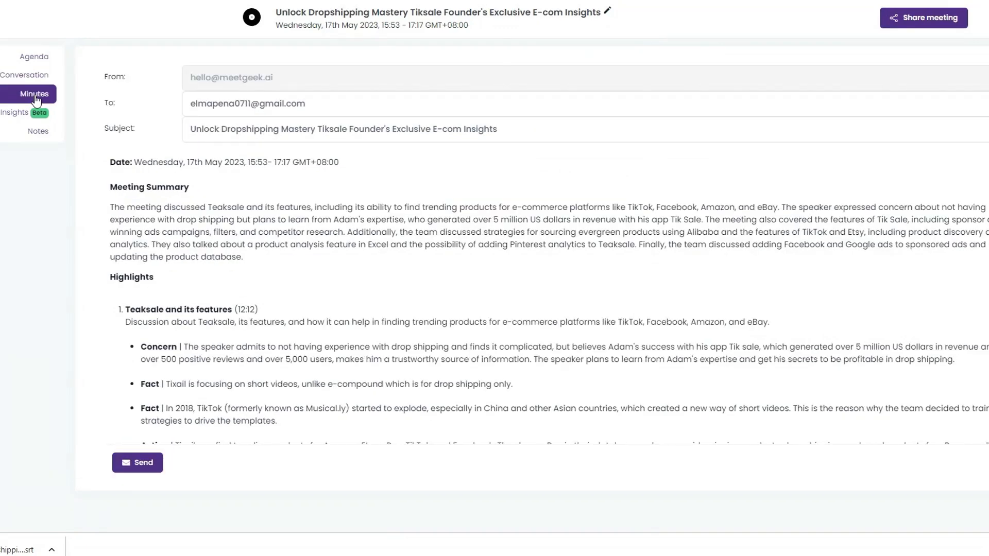
scroll("down", 3)
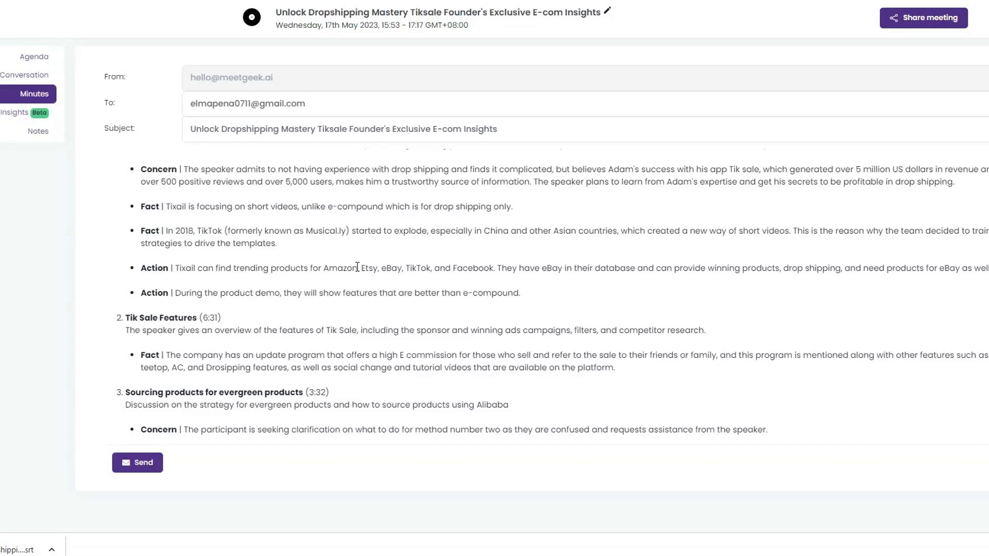
mouse_move(426, 308)
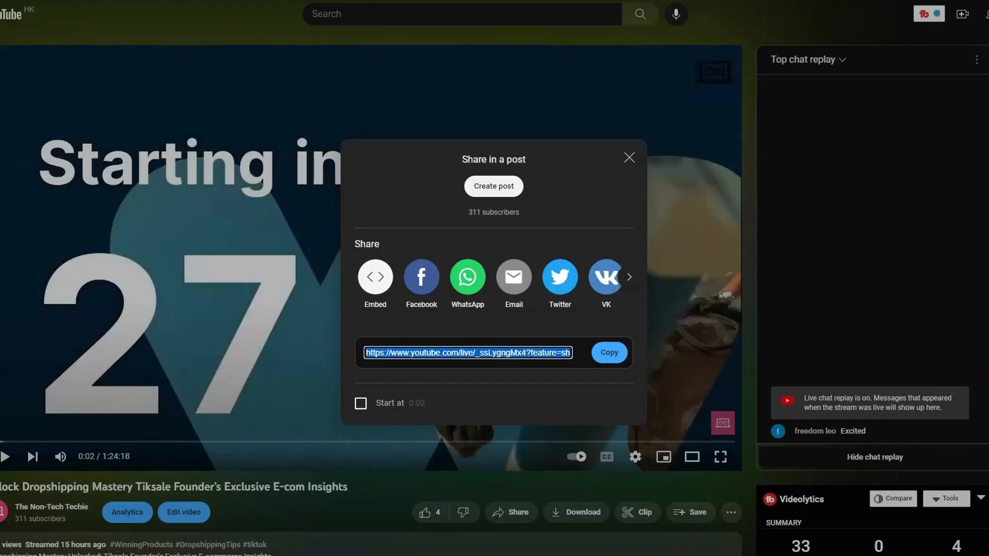
Go from the video to YouTube Studio and show the channel's live streams list.
left_click(628, 158)
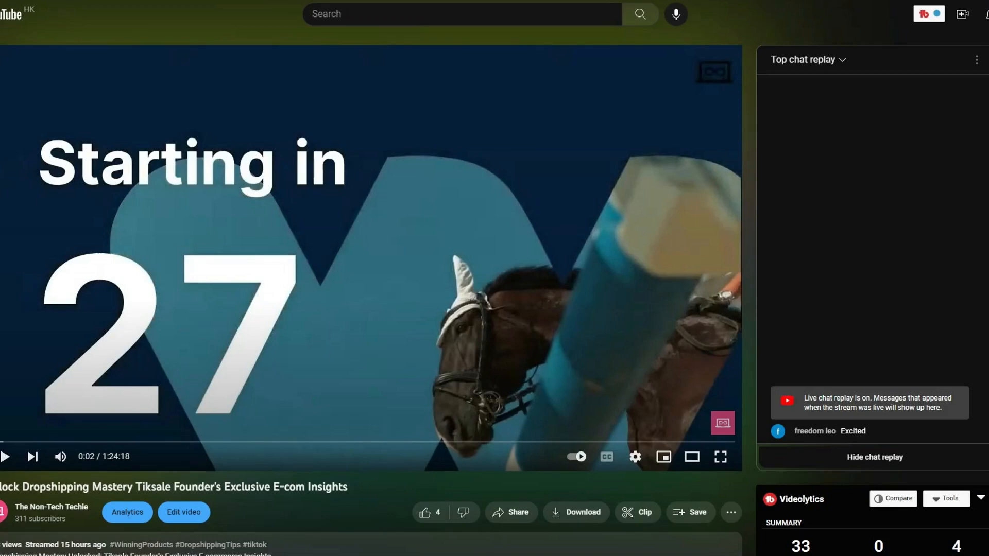
left_click(928, 14)
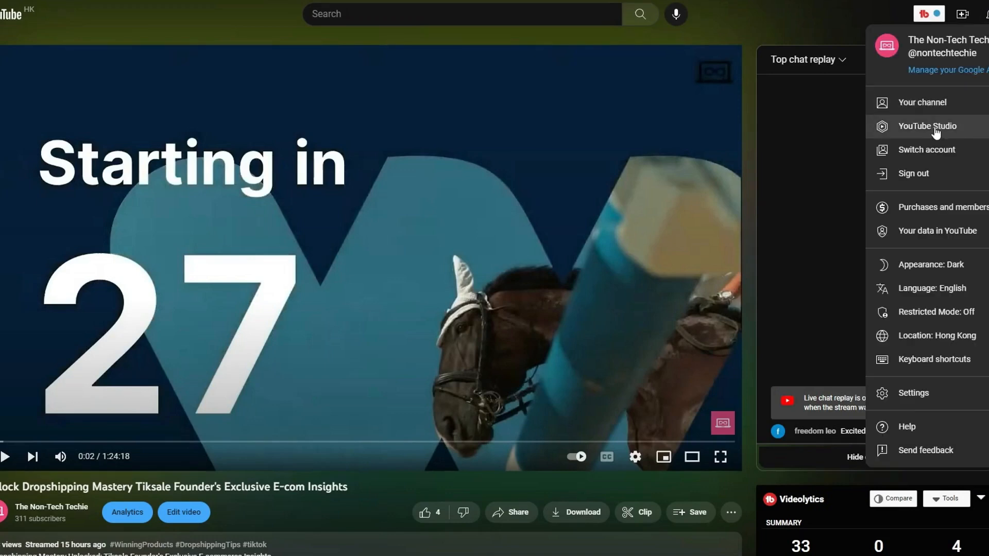
mouse_move(939, 134)
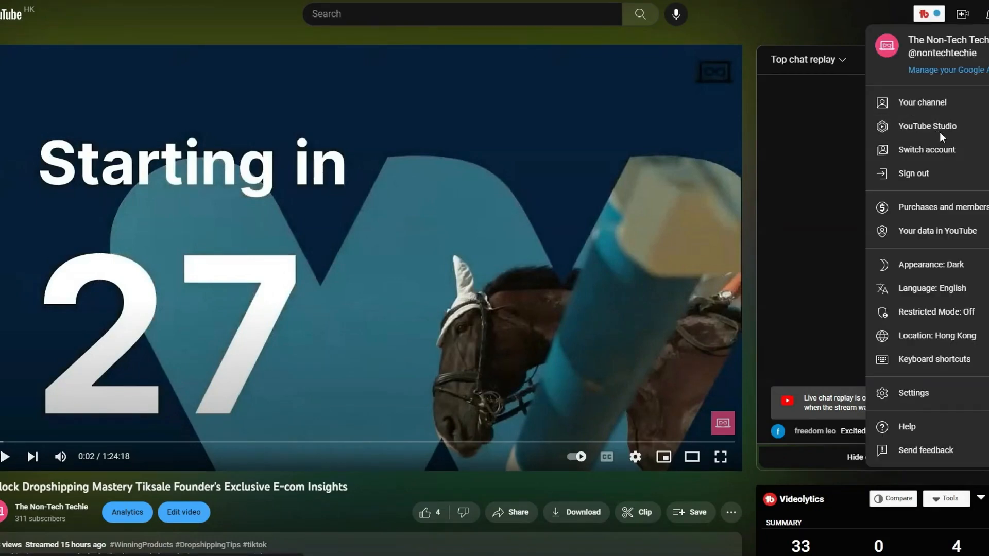
left_click(926, 126)
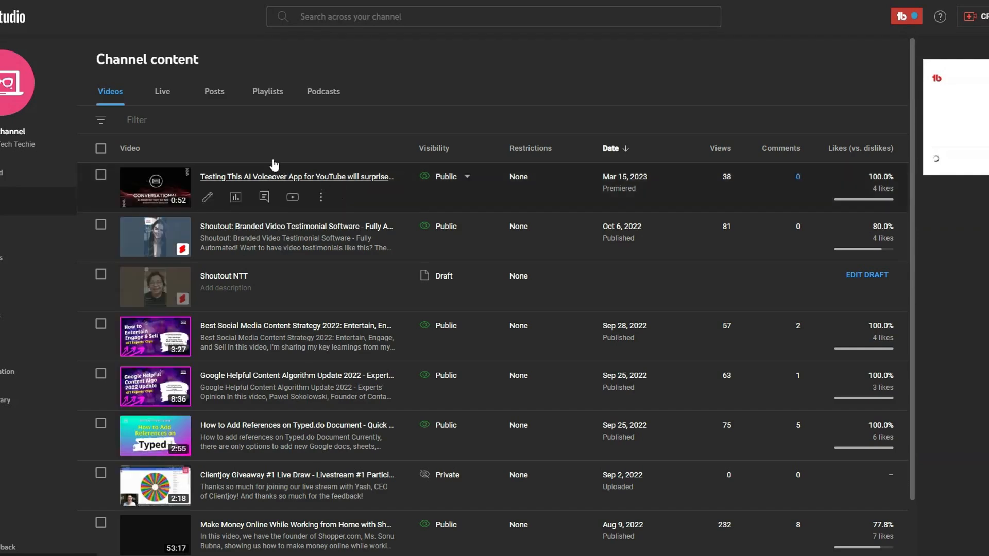
left_click(162, 92)
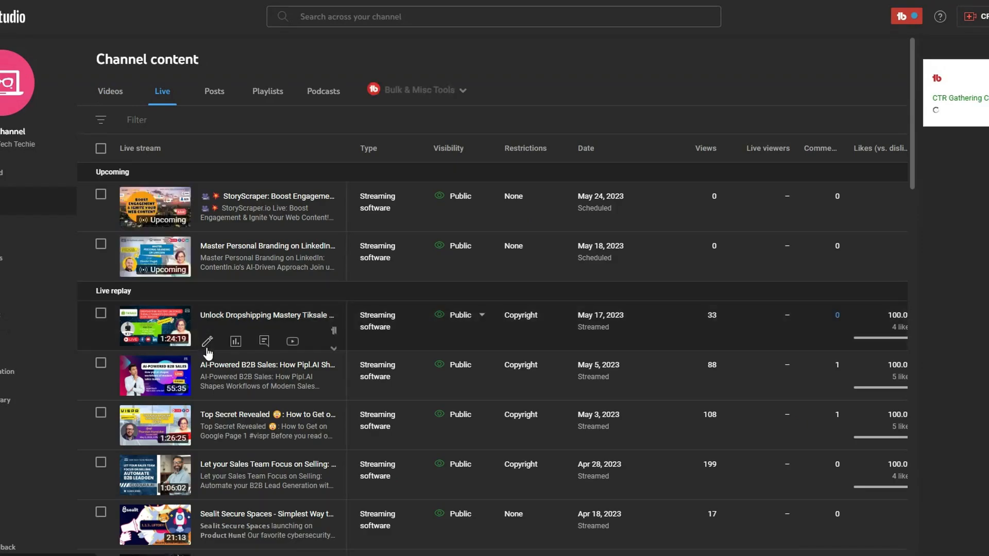
mouse_move(207, 341)
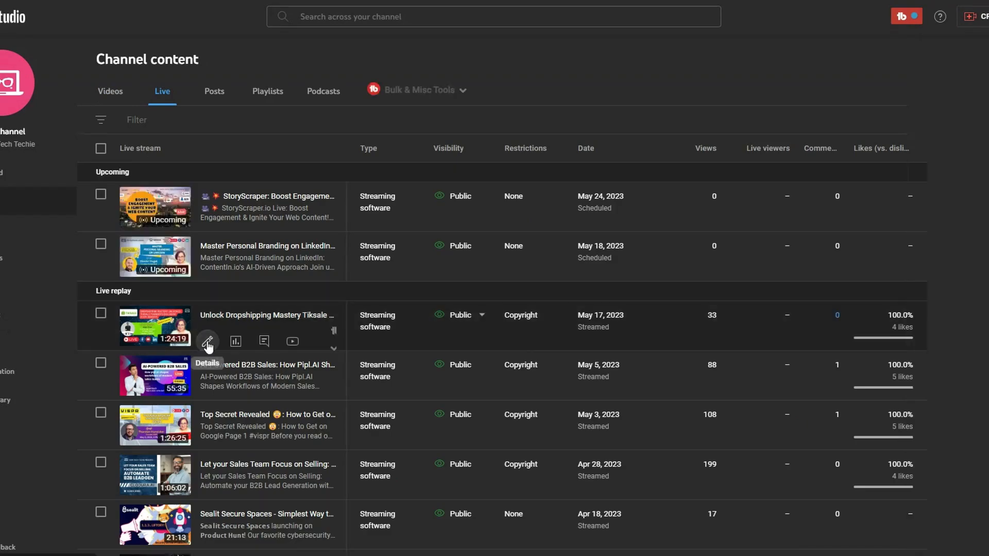
Open the dropshipping stream's details, its subtitles settings, and choose adding captions from a file.
left_click(207, 341)
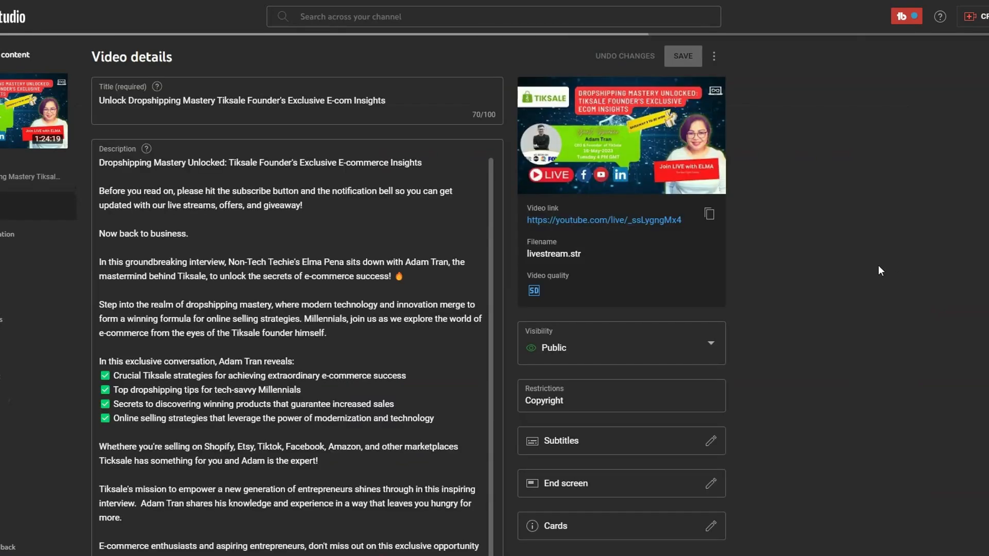
scroll("down", 3)
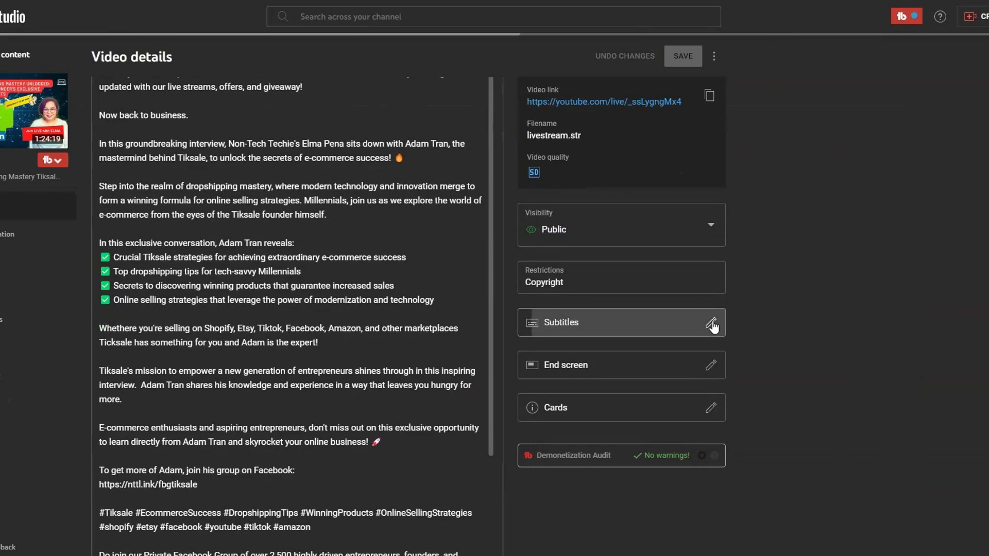
left_click(710, 322)
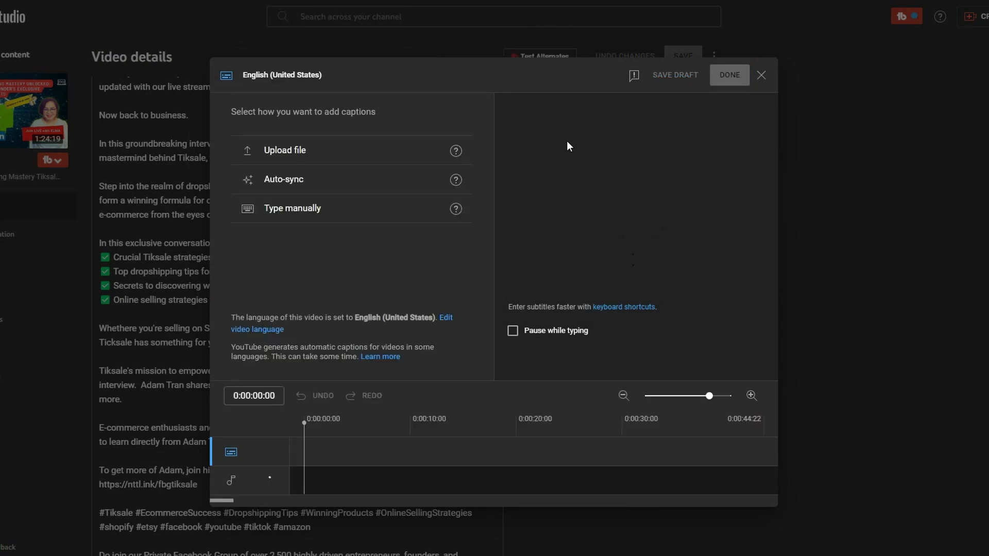
left_click(284, 150)
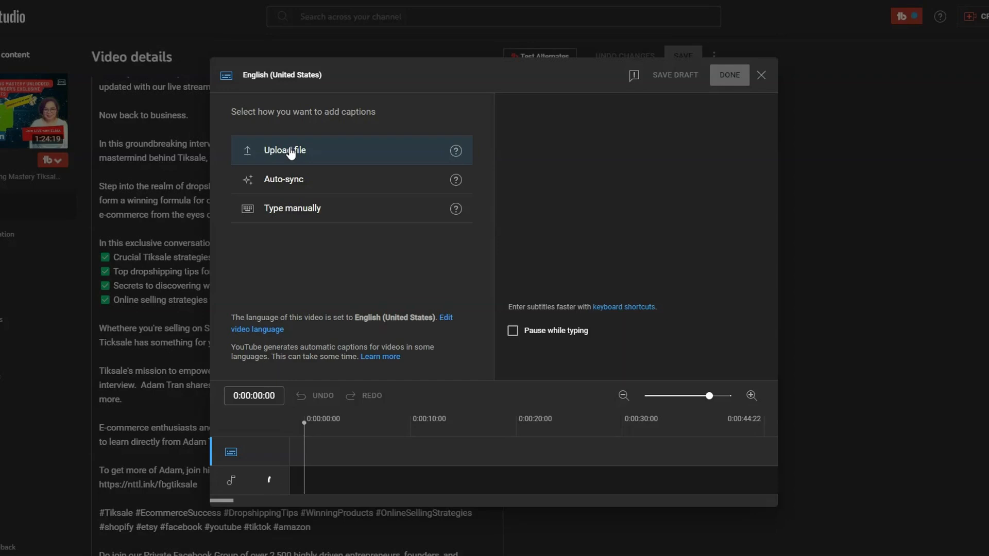
left_click(284, 151)
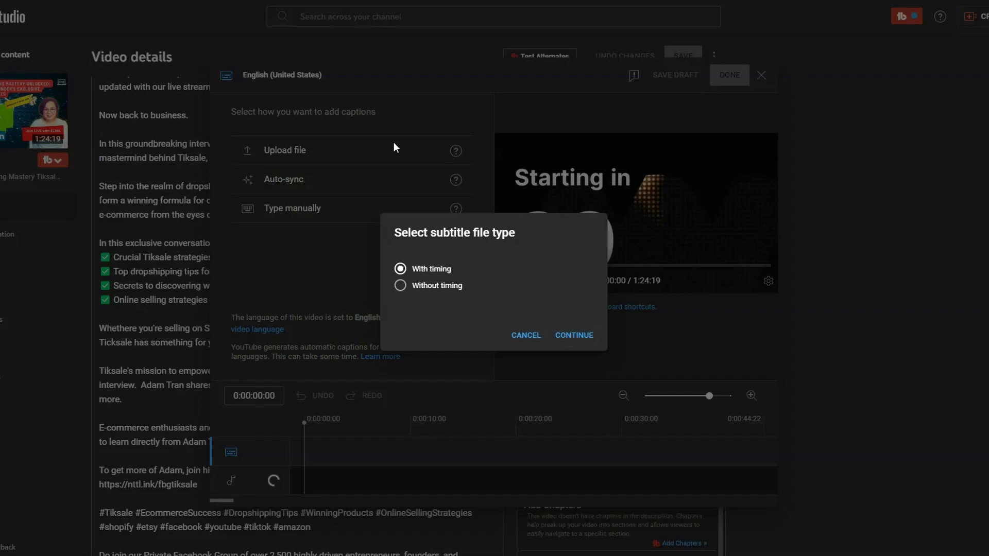
Upload the MeetGeek .srt caption file with timing so its lines load in the editor.
left_click(573, 335)
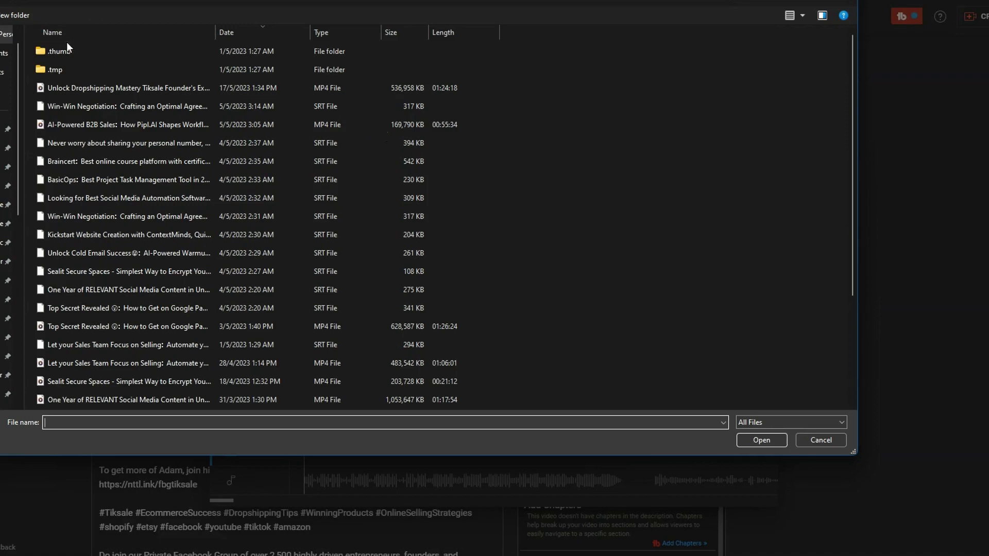
left_click(126, 88)
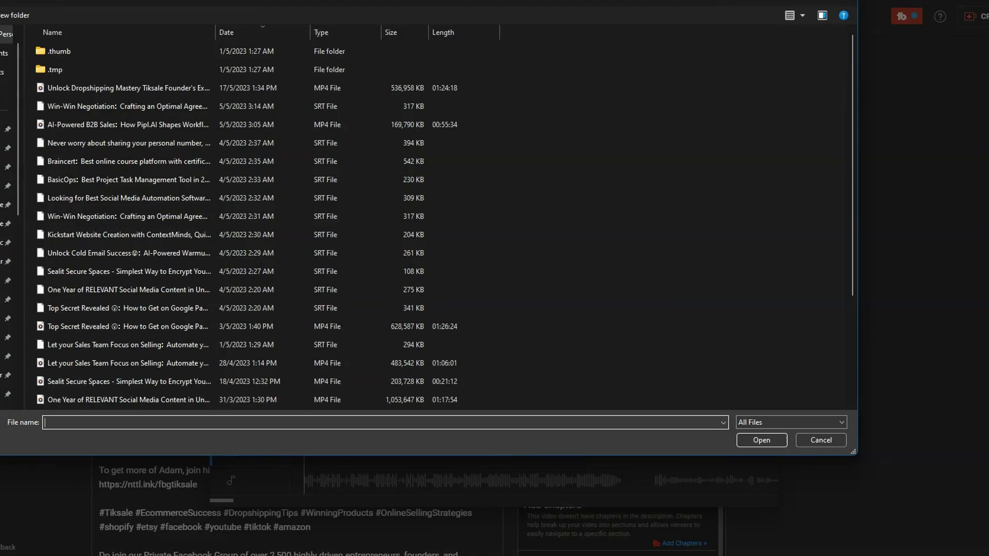
left_click(788, 15)
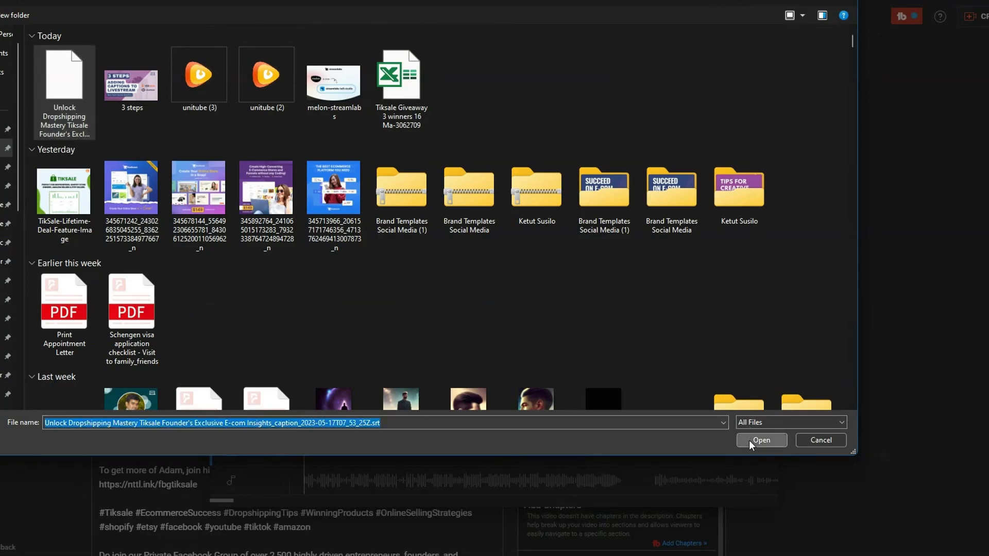
left_click(760, 440)
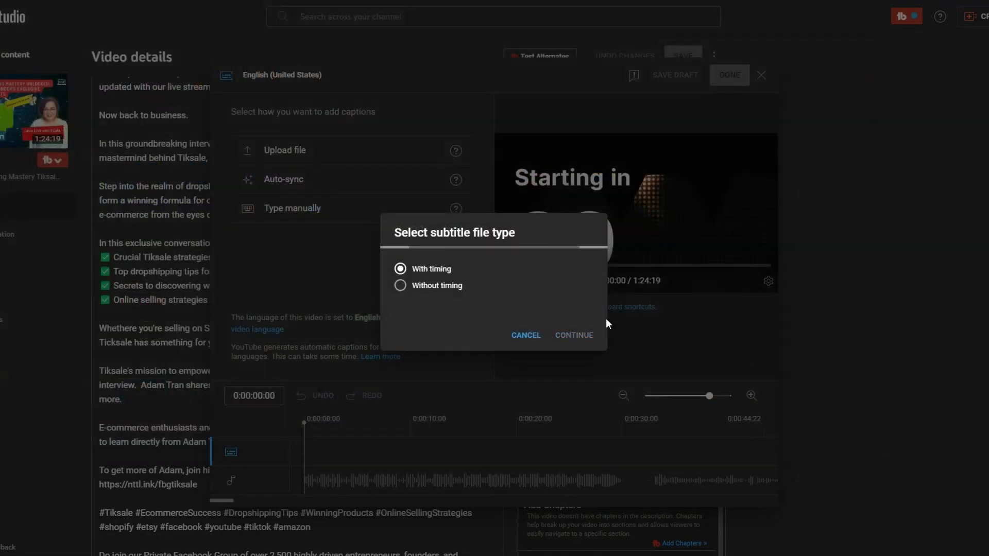
left_click(573, 335)
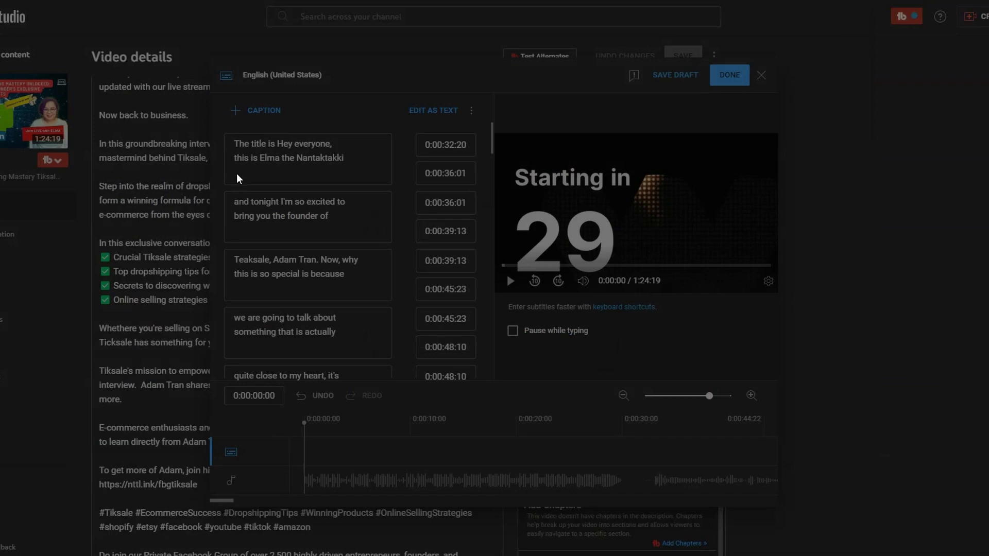
Correct the misheard name in the first caption to 'Non-Tech Techie'.
left_click(287, 158)
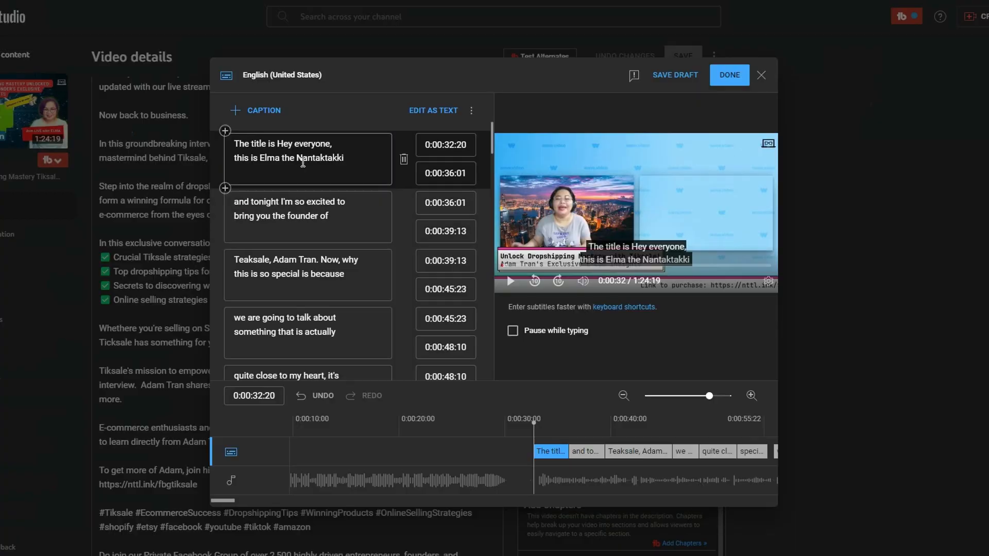
double_click(317, 159)
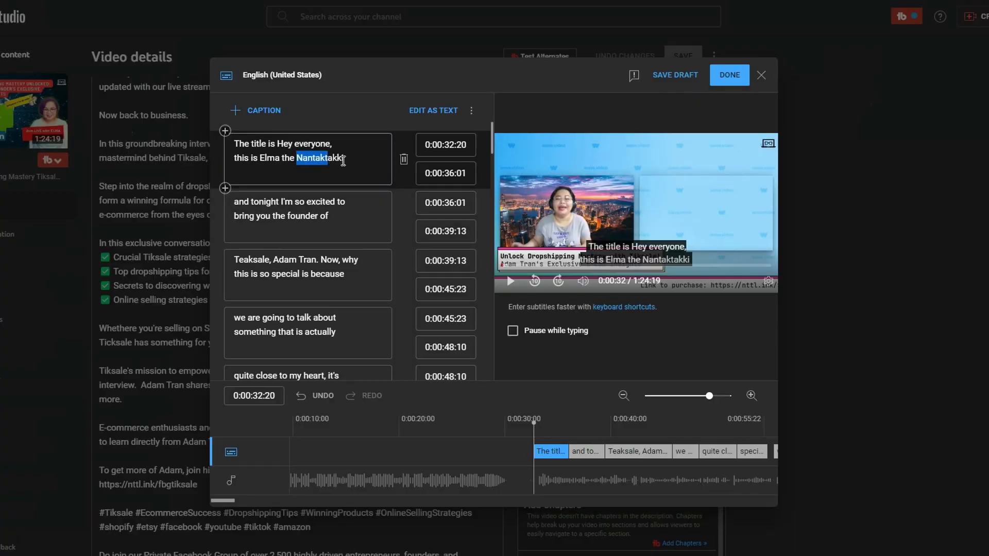
double_click(322, 158)
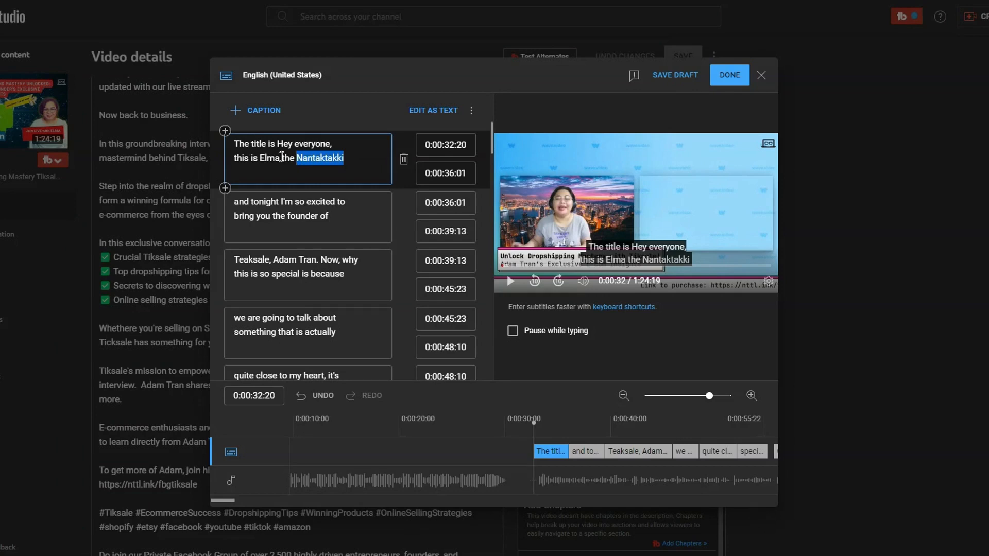
type("Non-")
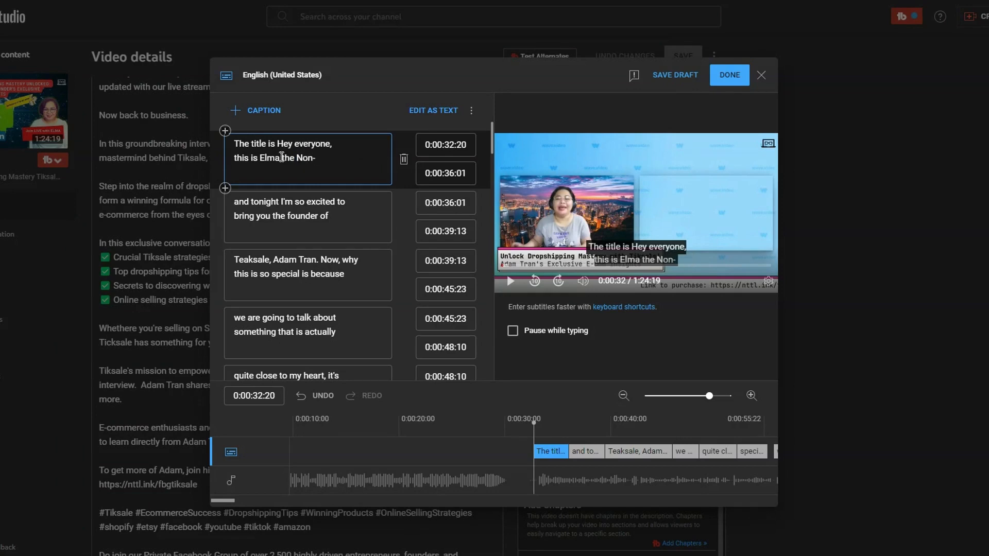
type("Tech Techie")
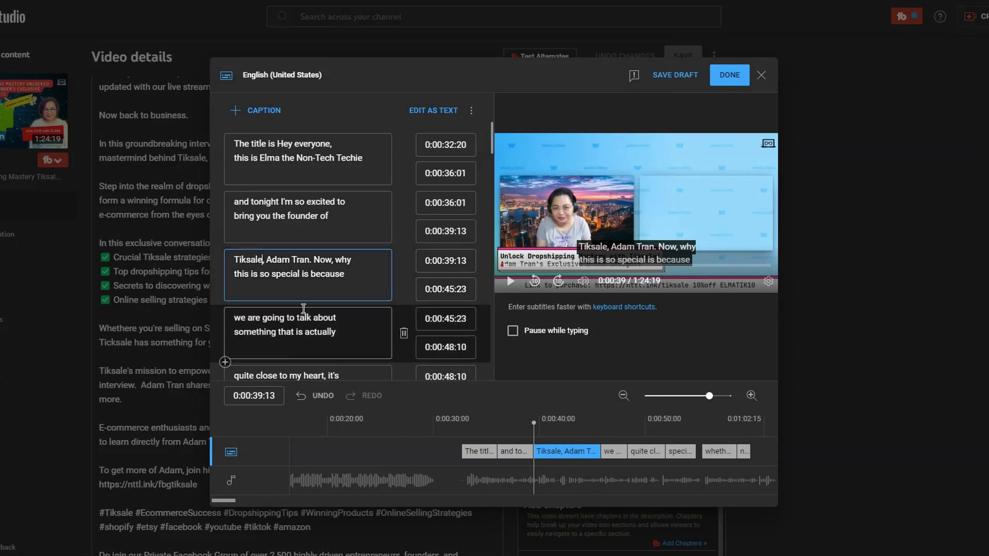
Add 'Etsy' to the marketplaces caption and review the remaining caption lines.
scroll("down", 3)
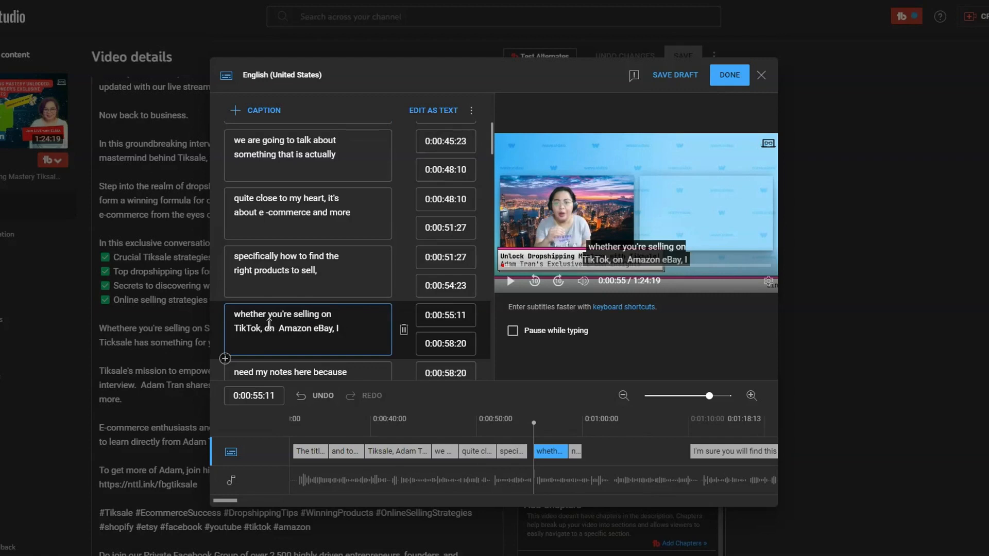
type("Etsy,")
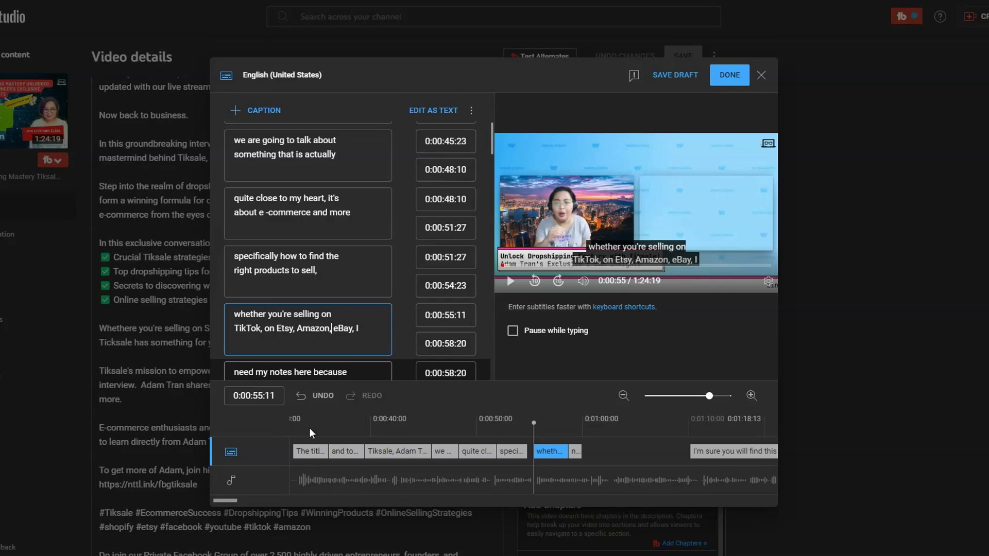
scroll("down", 3)
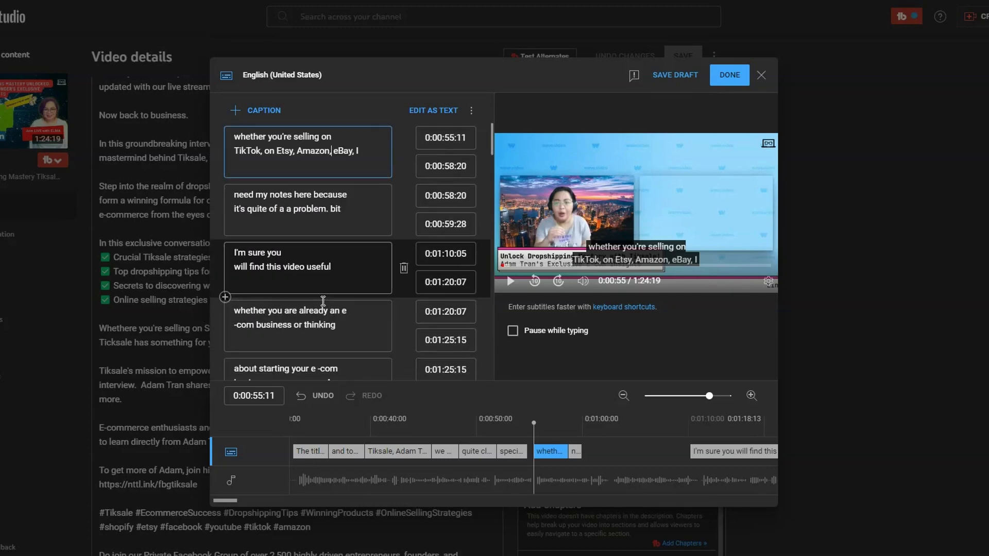
scroll("down", 3)
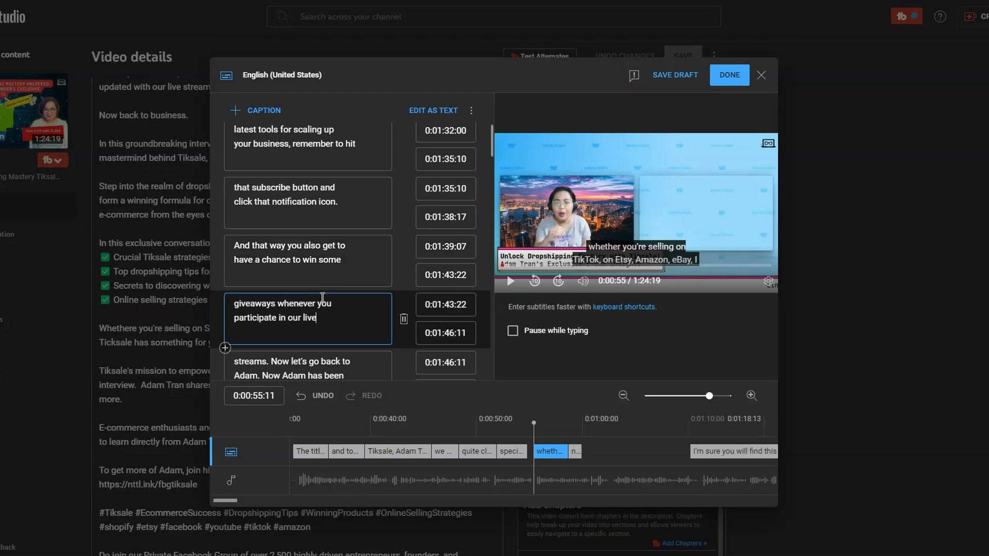
scroll("down", 3)
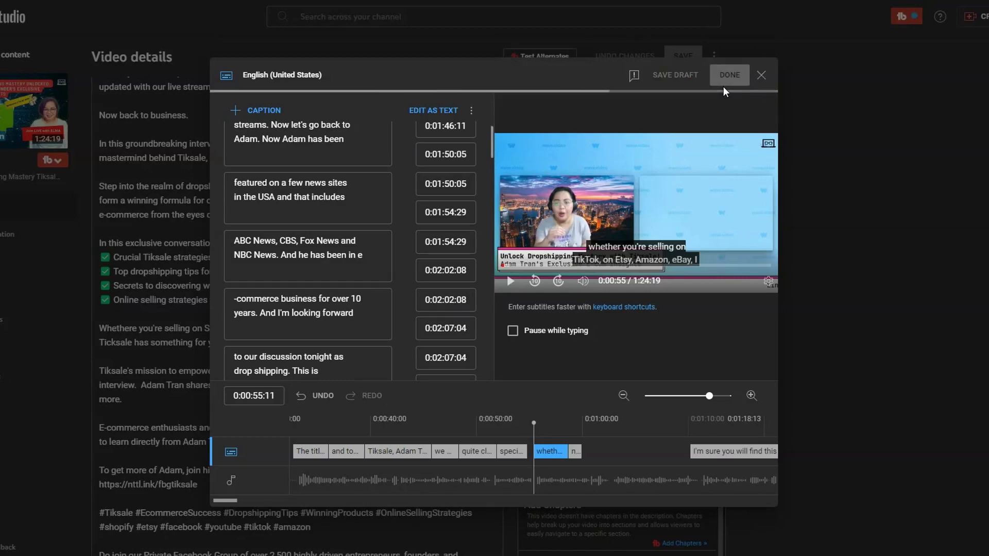
Submit the edited captions, go to the channel page and play the latest past live stream.
left_click(728, 75)
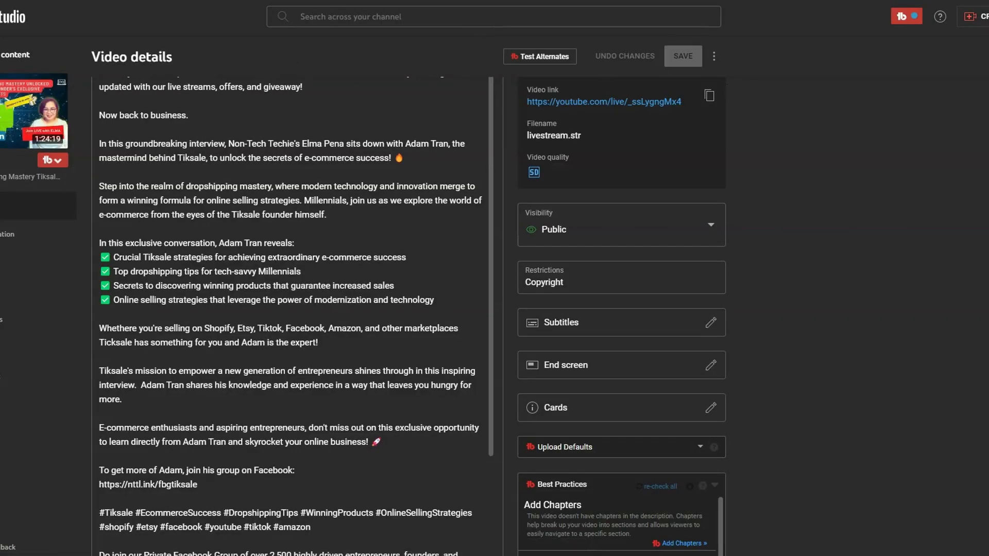
left_click(906, 15)
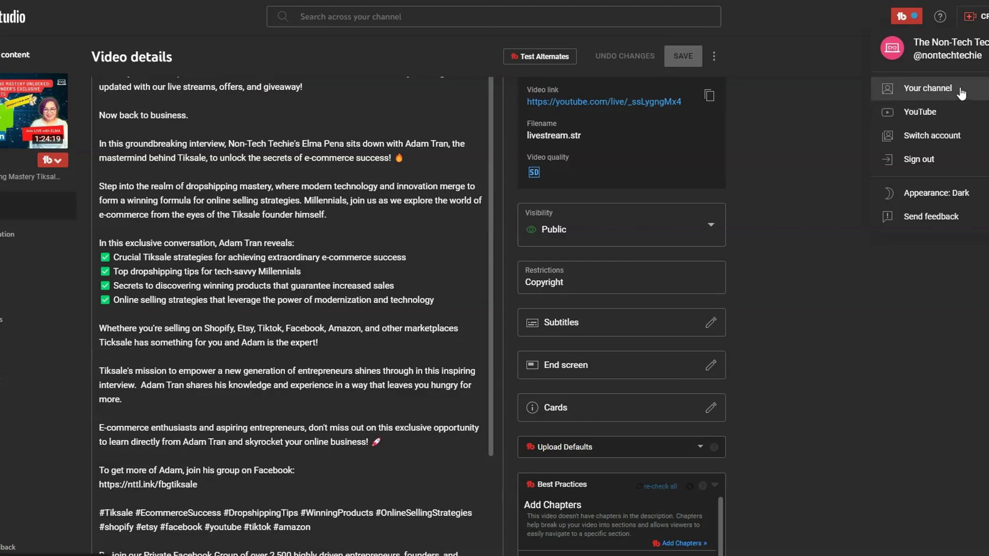
mouse_move(953, 94)
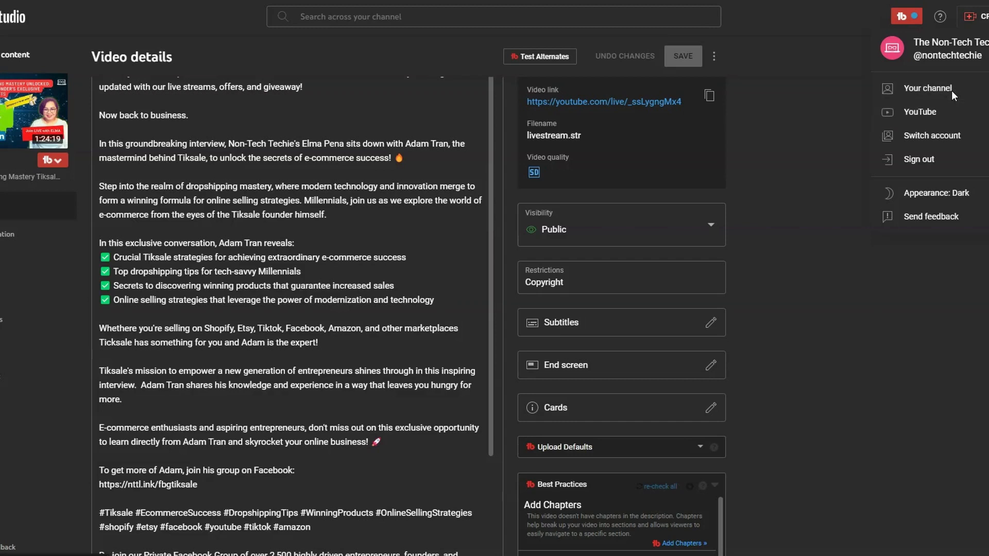
mouse_move(920, 92)
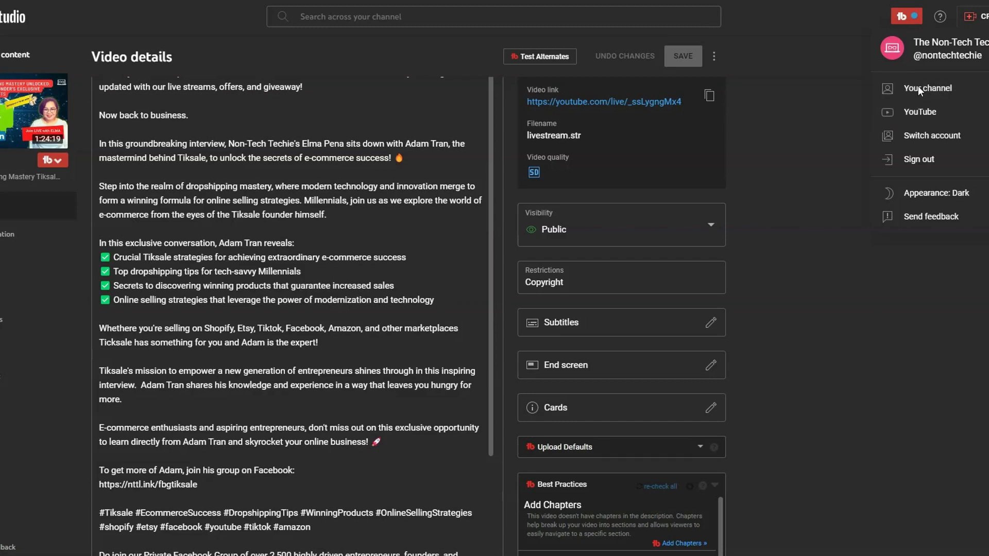
left_click(927, 87)
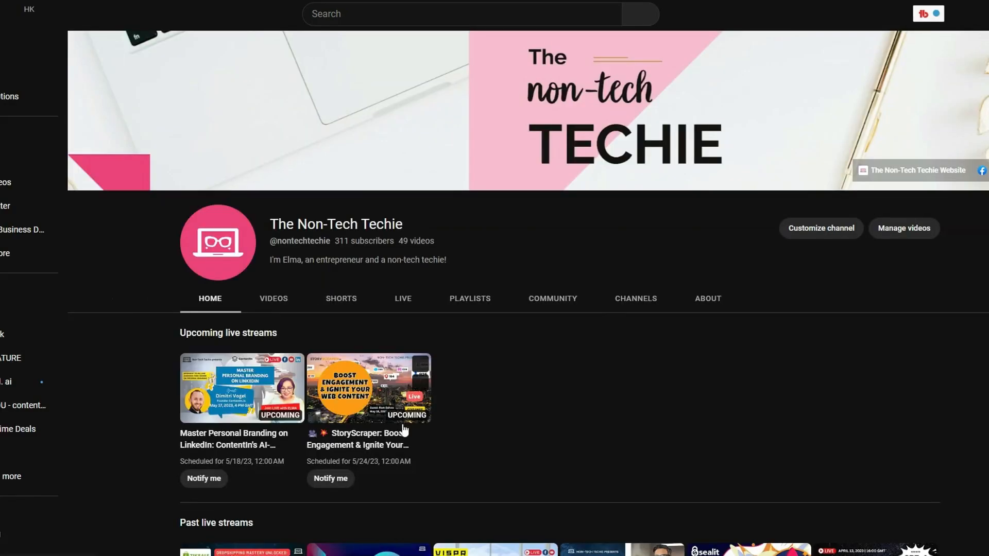
scroll("down", 3)
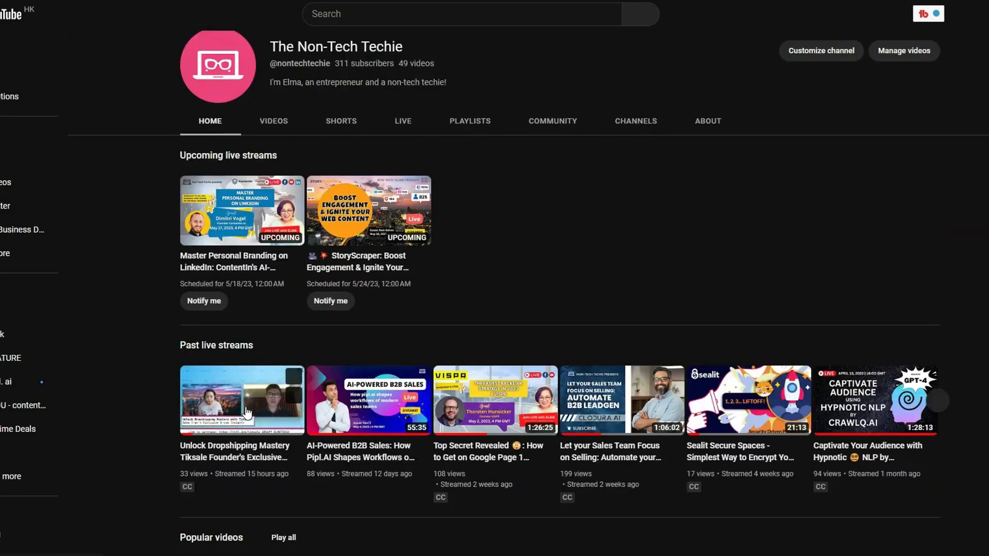
left_click(241, 399)
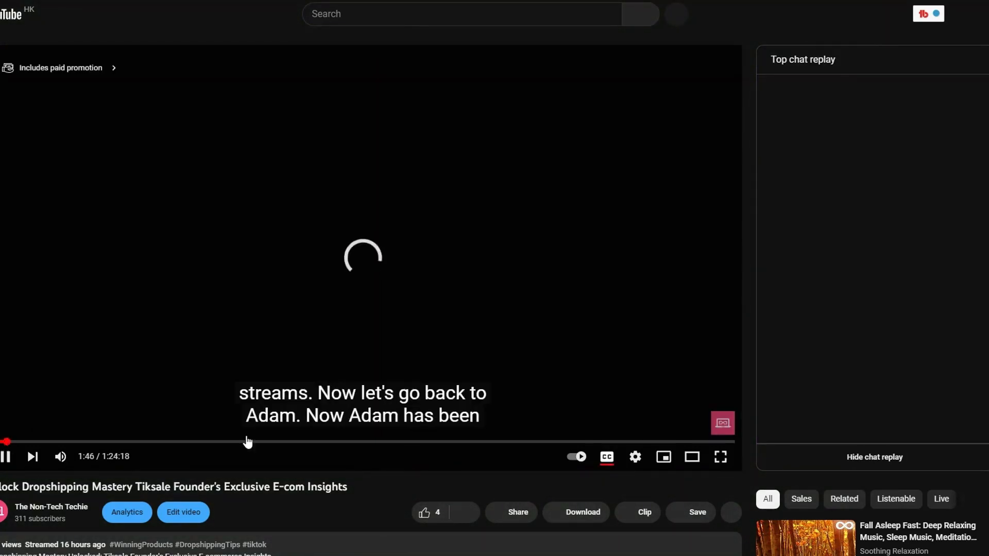